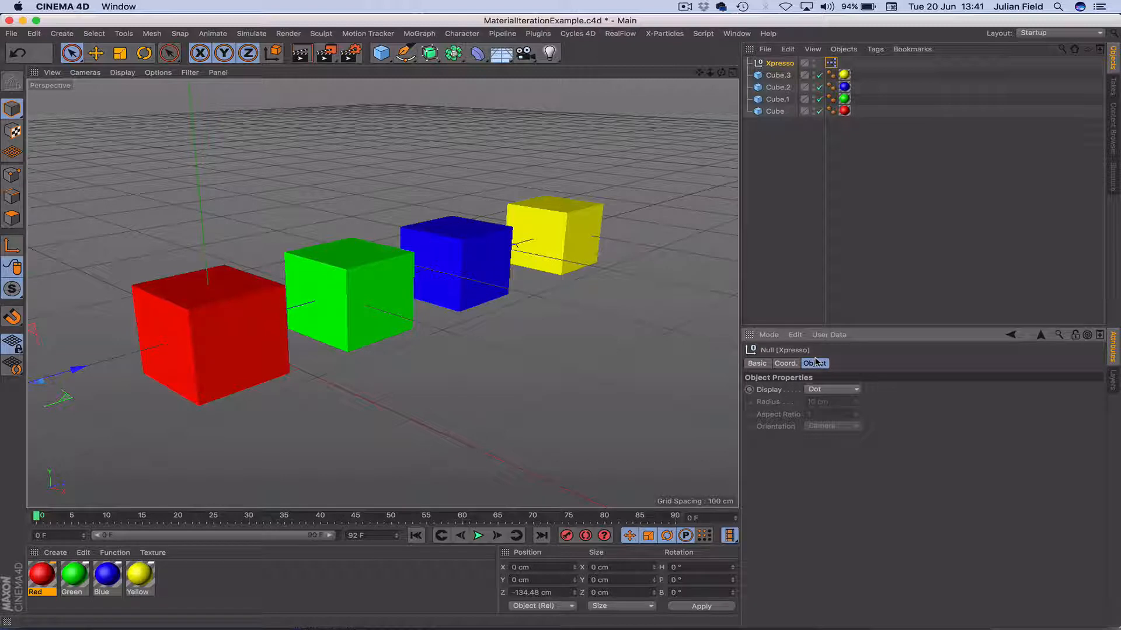
Add a Material iterator node to the Xpresso null's expression graph
{"action": "left_click", "coordinate": [831, 62]}
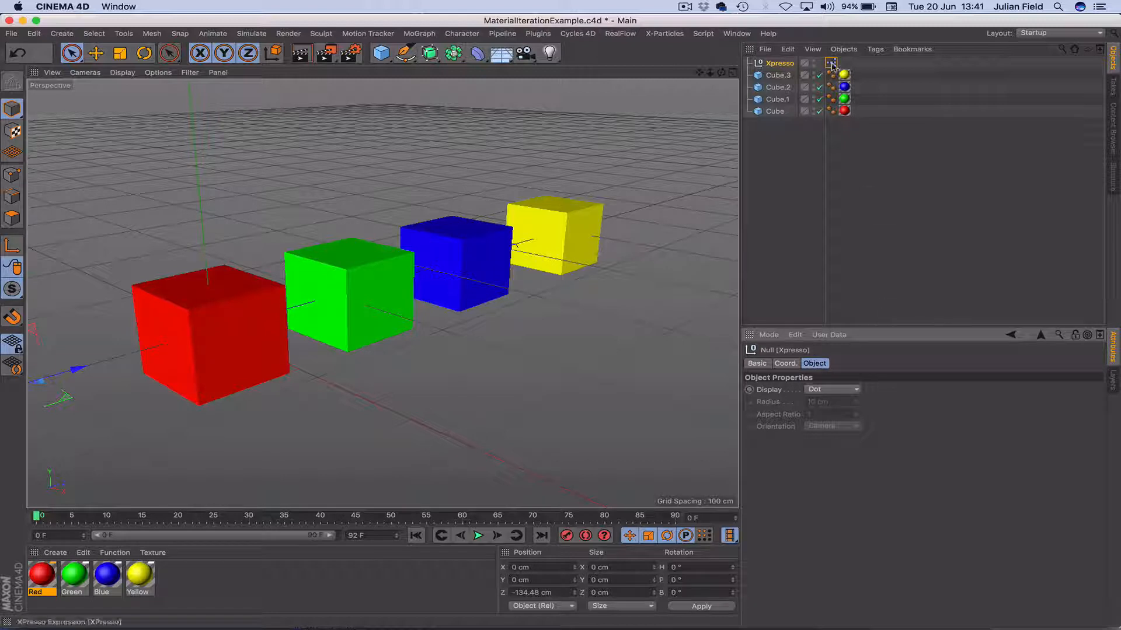
{"action": "double_click", "coordinate": [830, 64]}
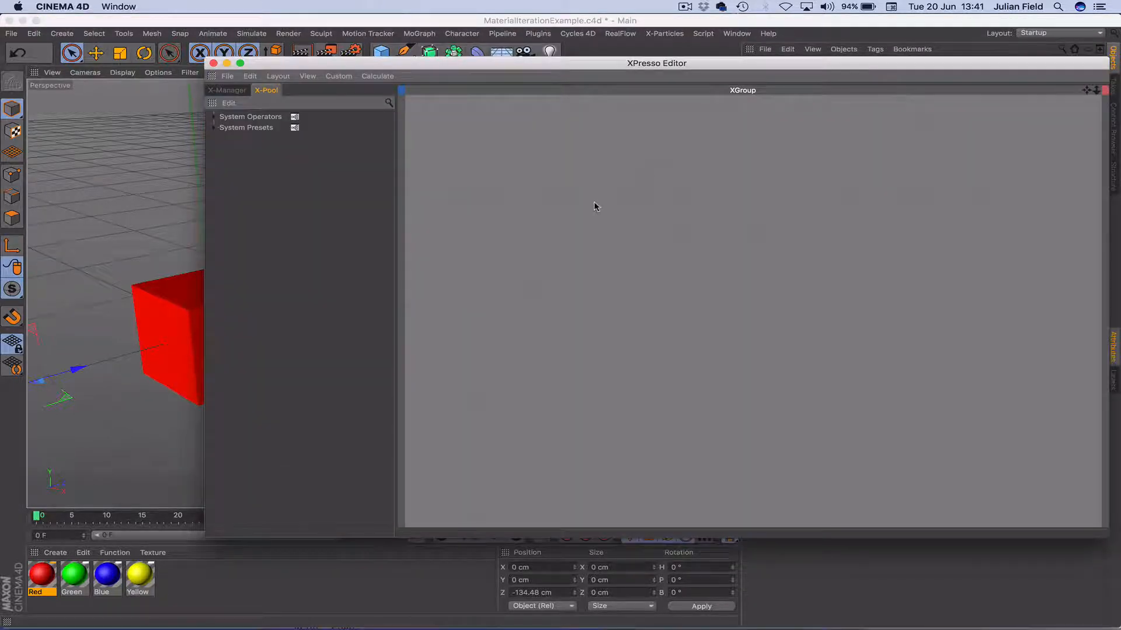
{"action": "mouse_move", "coordinate": [547, 189]}
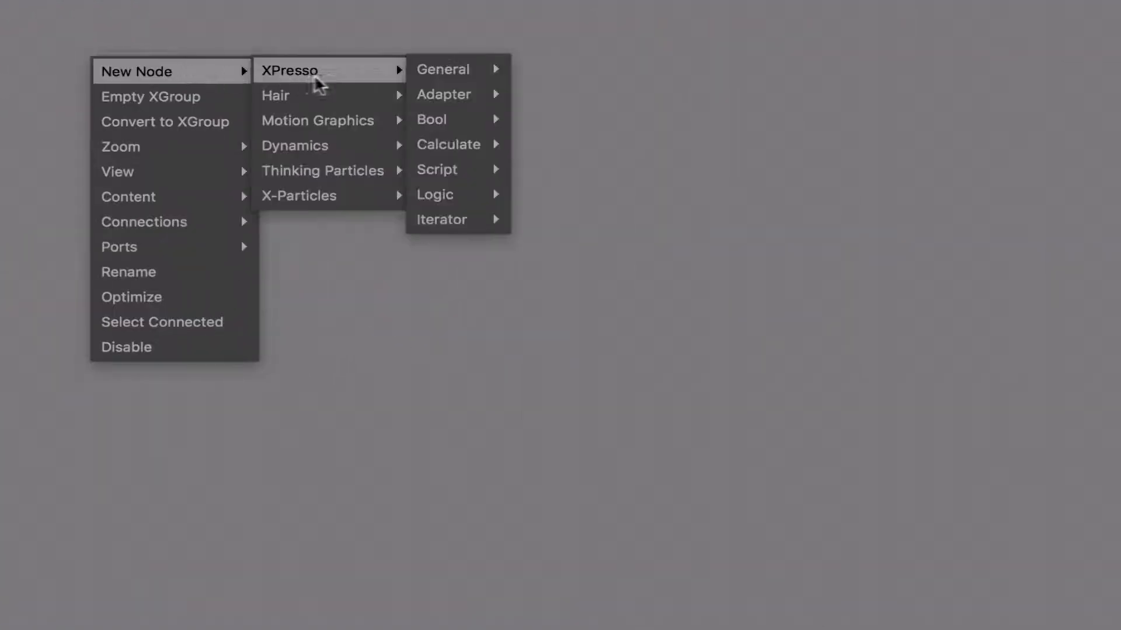
{"action": "mouse_move", "coordinate": [449, 220]}
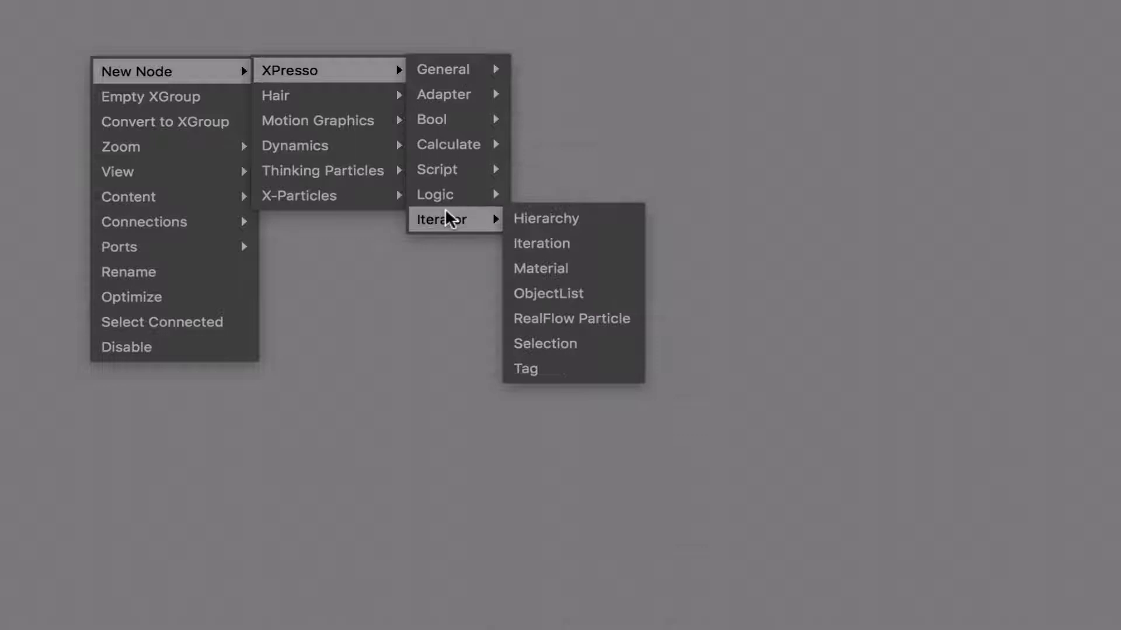
{"action": "left_click", "coordinate": [540, 269]}
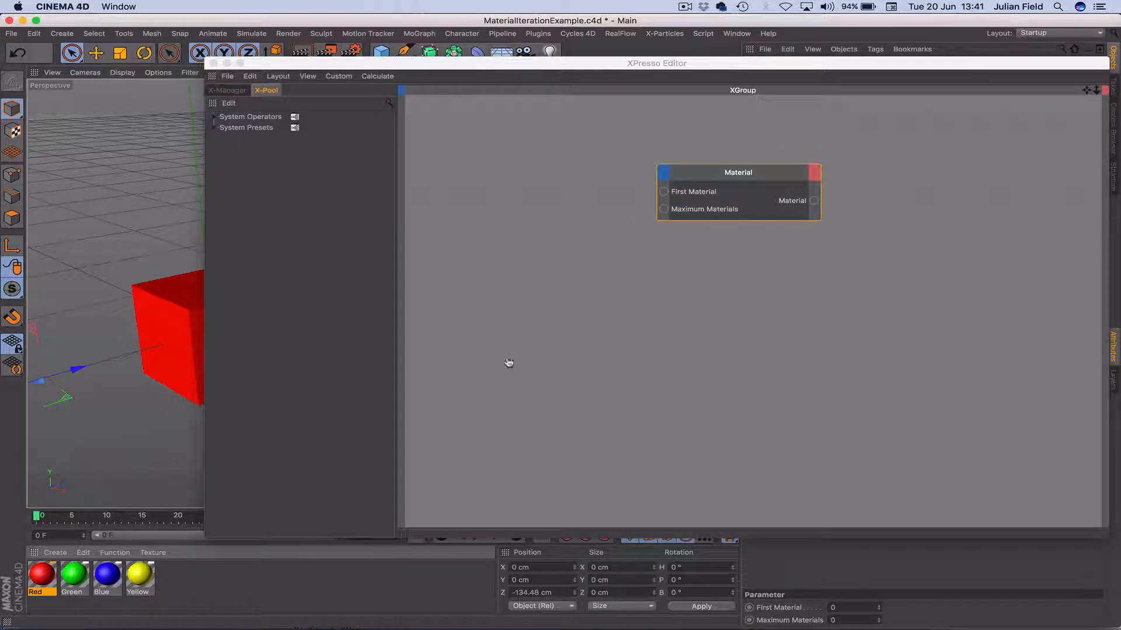
Bring the Red material into the graph with a Brightness input and wire the iterator's Material output to its Object input
{"action": "left_click_drag", "start_coordinate": [40, 575], "coordinate": [948, 199]}
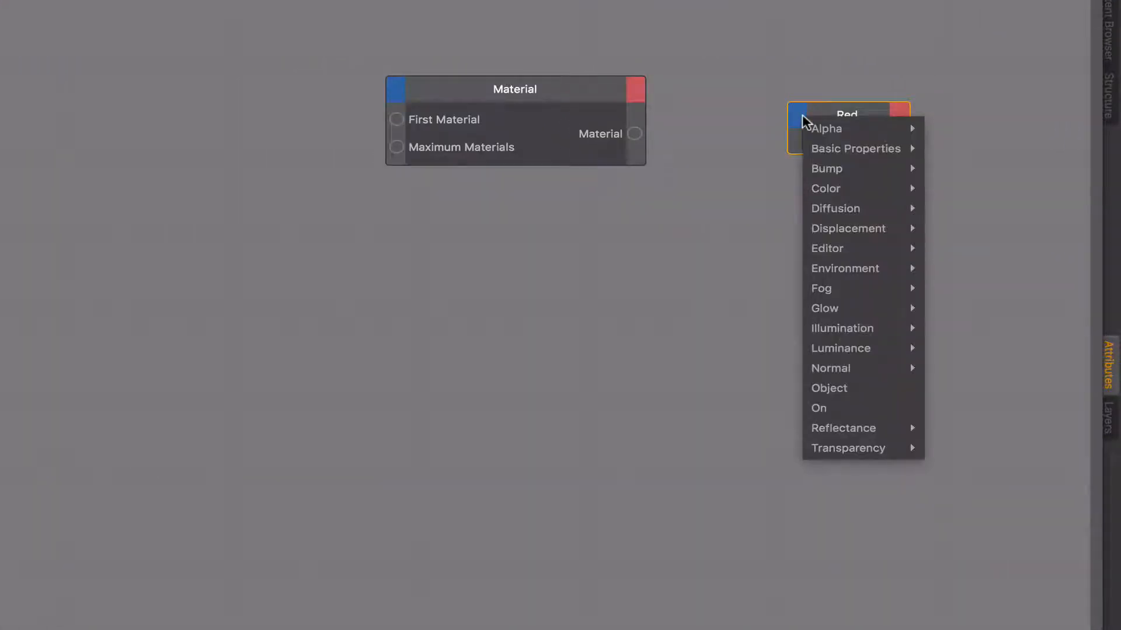
{"action": "mouse_move", "coordinate": [824, 316]}
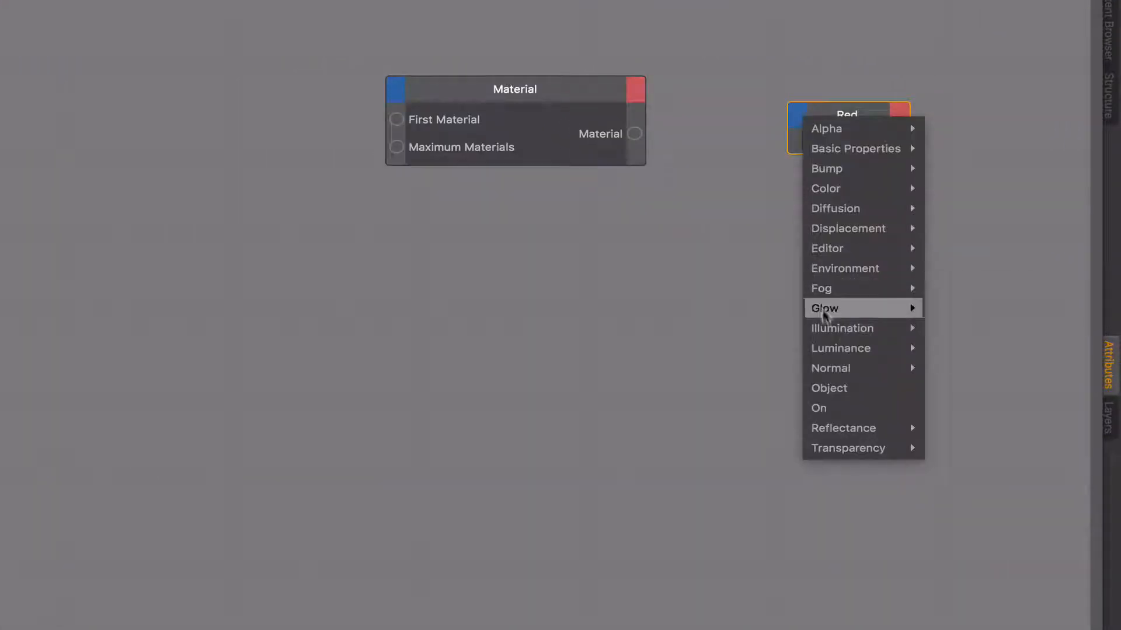
{"action": "left_click", "coordinate": [829, 389]}
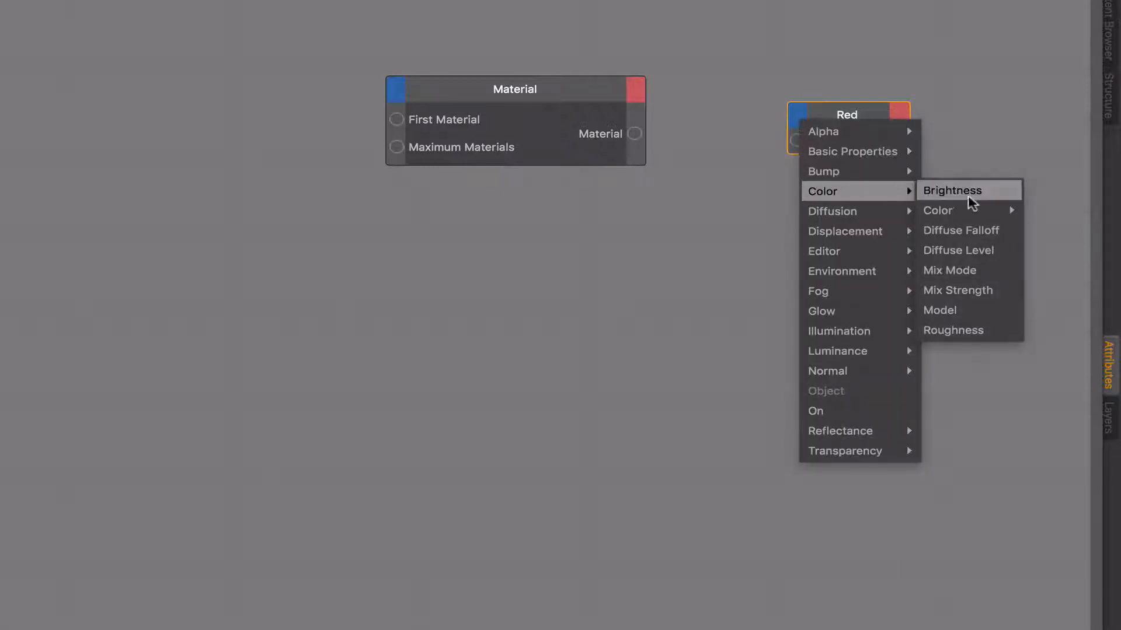
{"action": "left_click", "coordinate": [953, 189]}
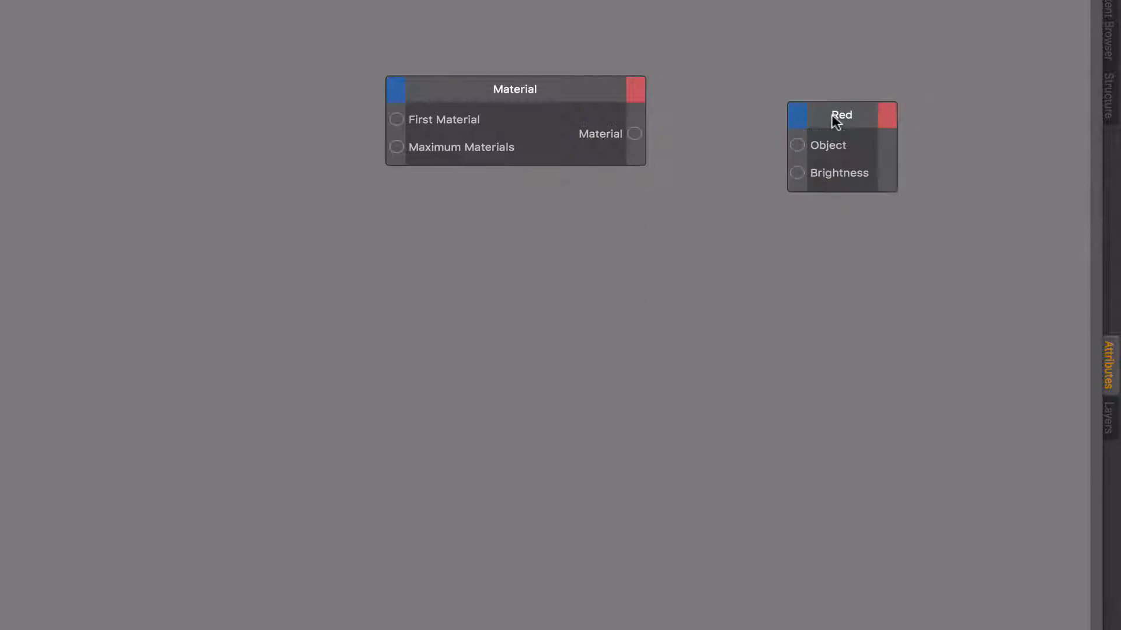
{"action": "left_click_drag", "start_coordinate": [842, 115], "coordinate": [802, 113]}
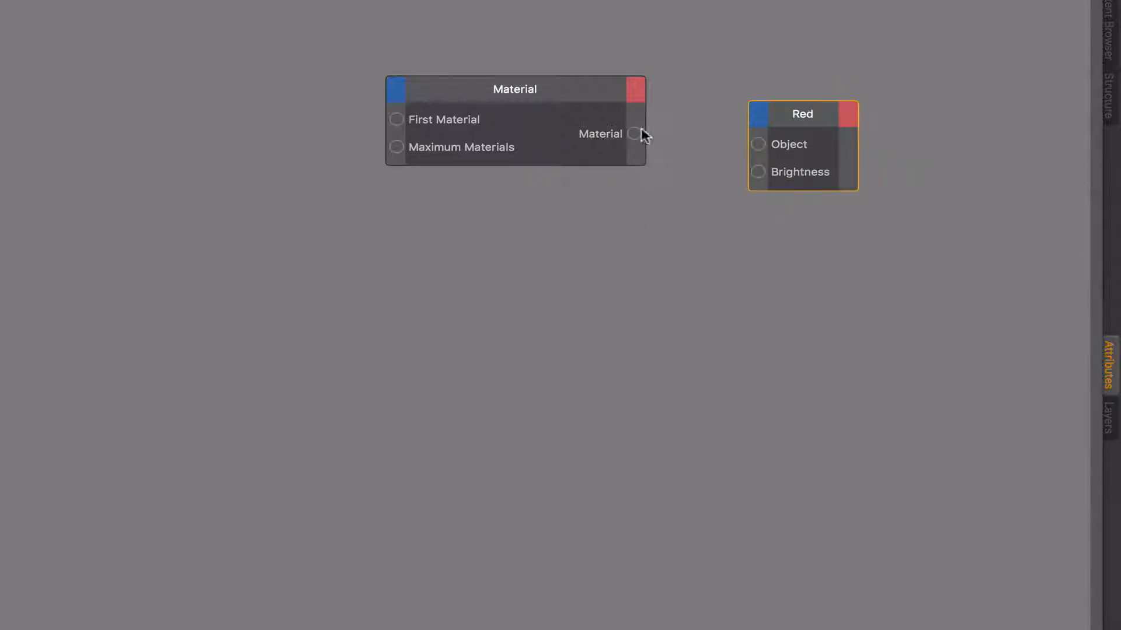
{"action": "left_click_drag", "start_coordinate": [634, 133], "coordinate": [757, 143]}
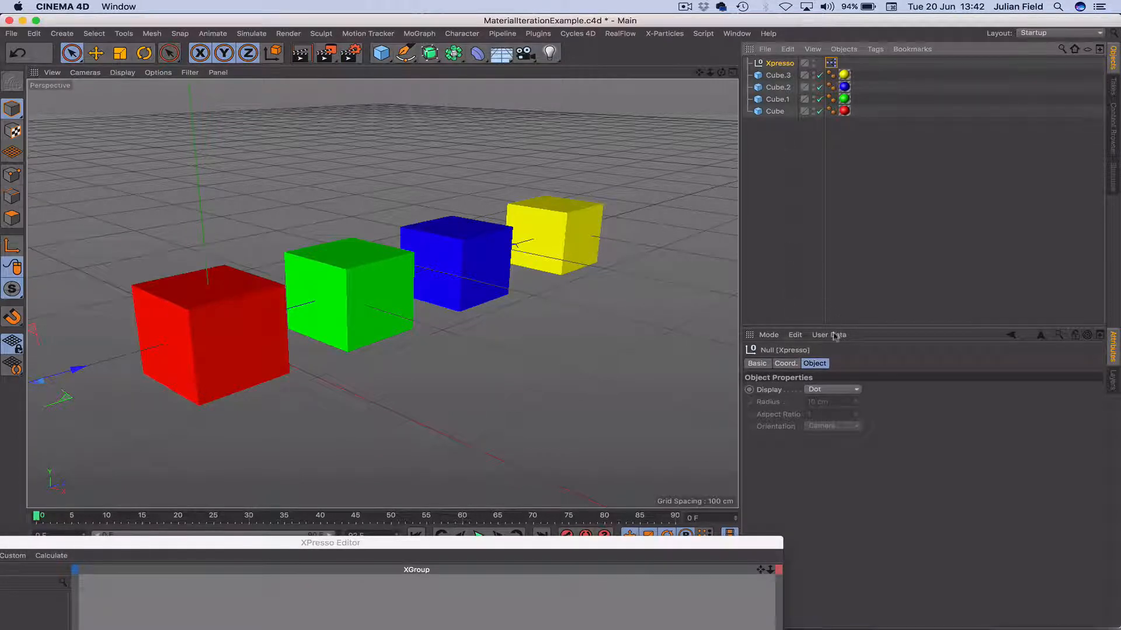
Create a 'First Mat' user-data float slider in real units with maximum 3, then start a second entry
{"action": "left_click", "coordinate": [829, 335]}
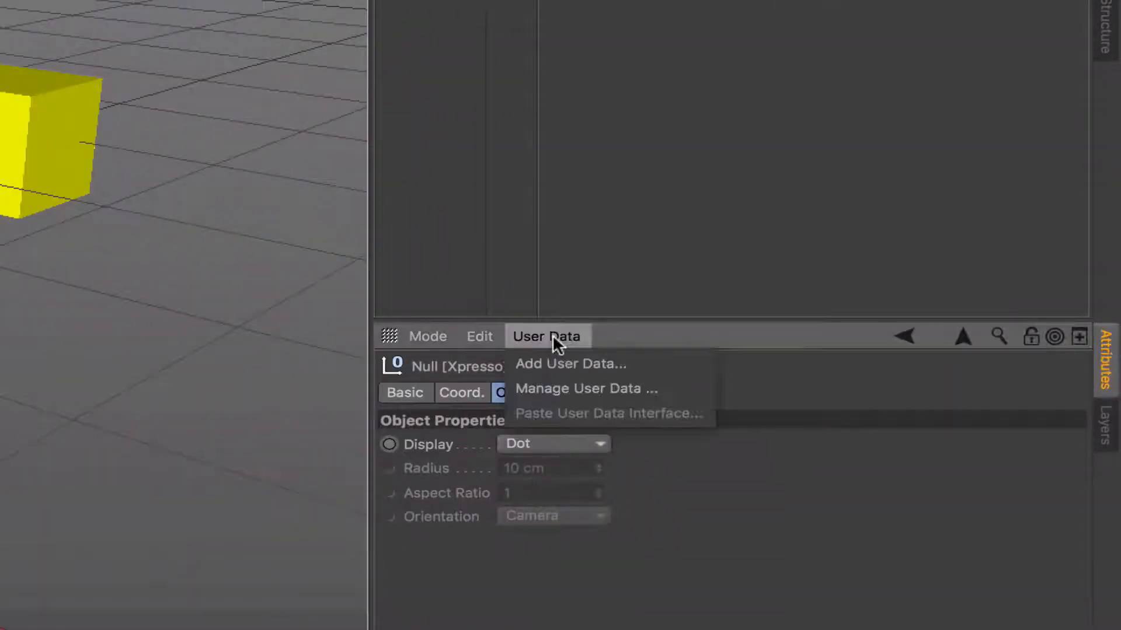
{"action": "left_click", "coordinate": [585, 388]}
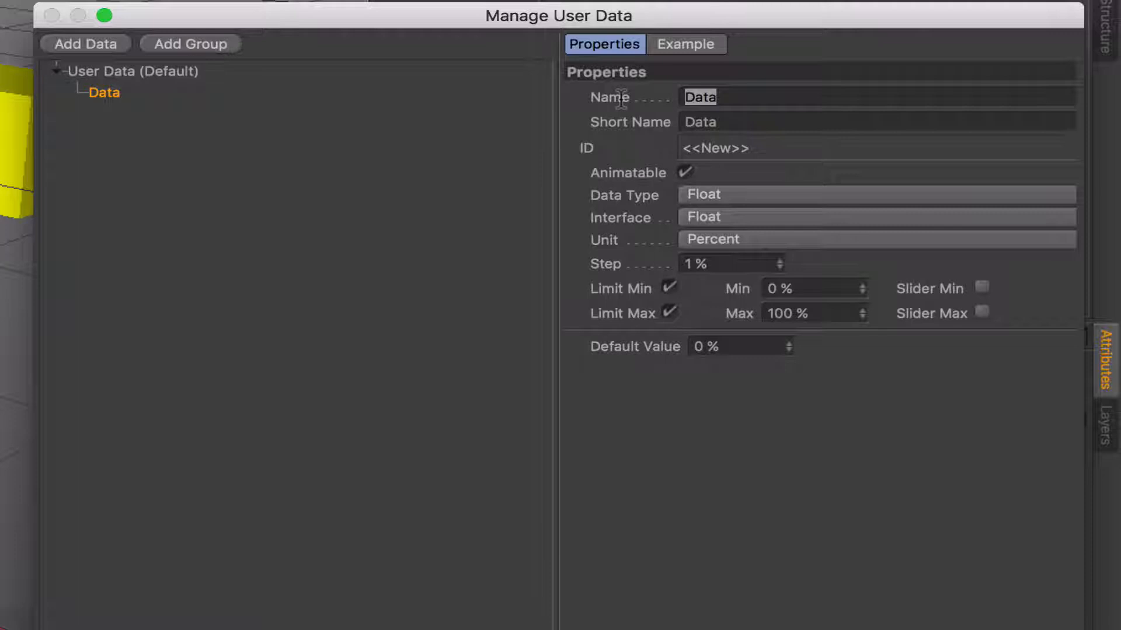
{"action": "type", "text": "F"}
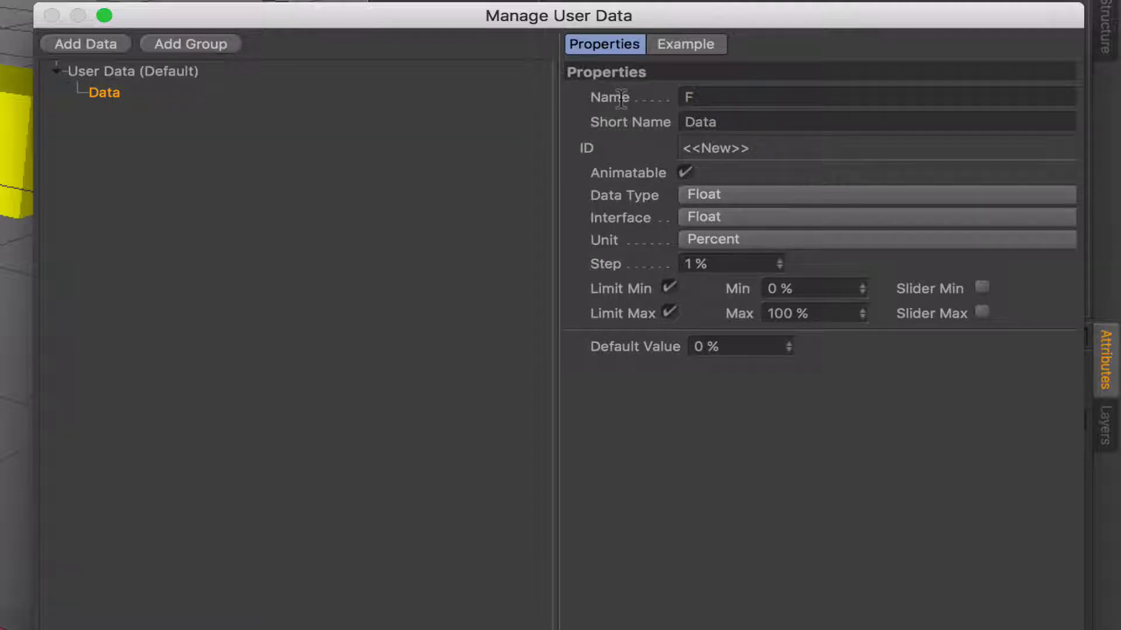
{"action": "type", "text": "First Mat"}
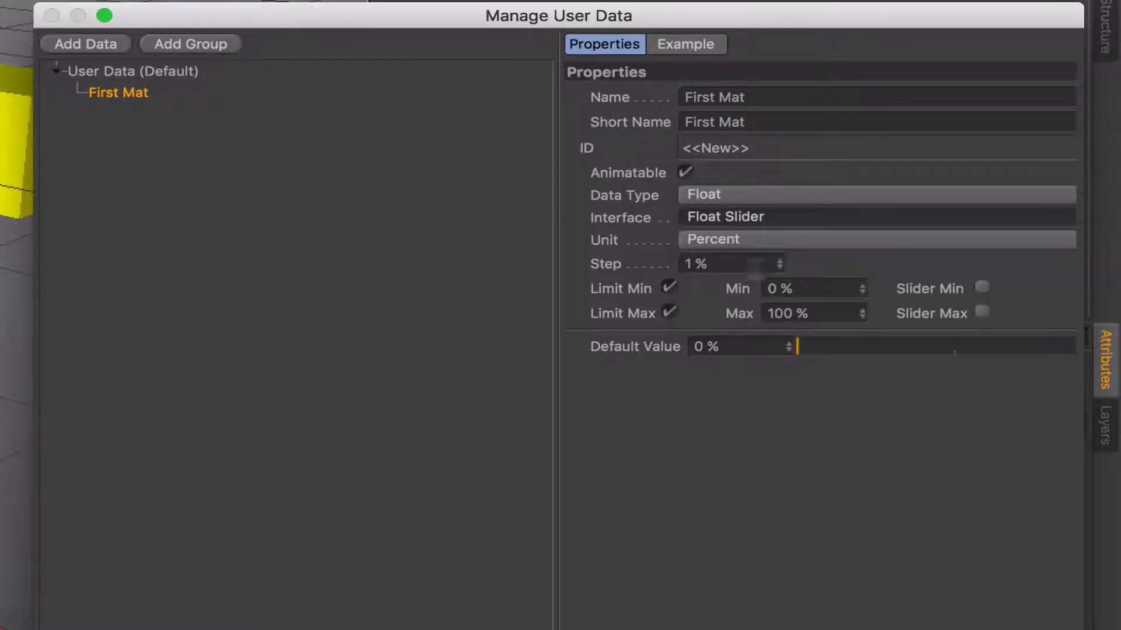
{"action": "left_click", "coordinate": [875, 239]}
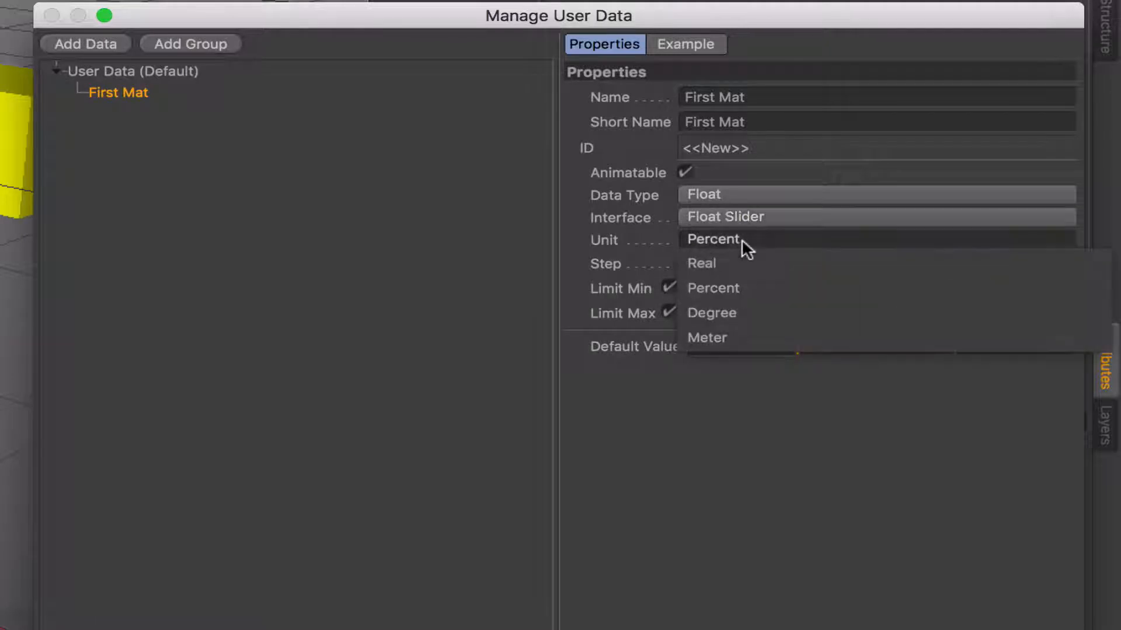
{"action": "left_click", "coordinate": [700, 264]}
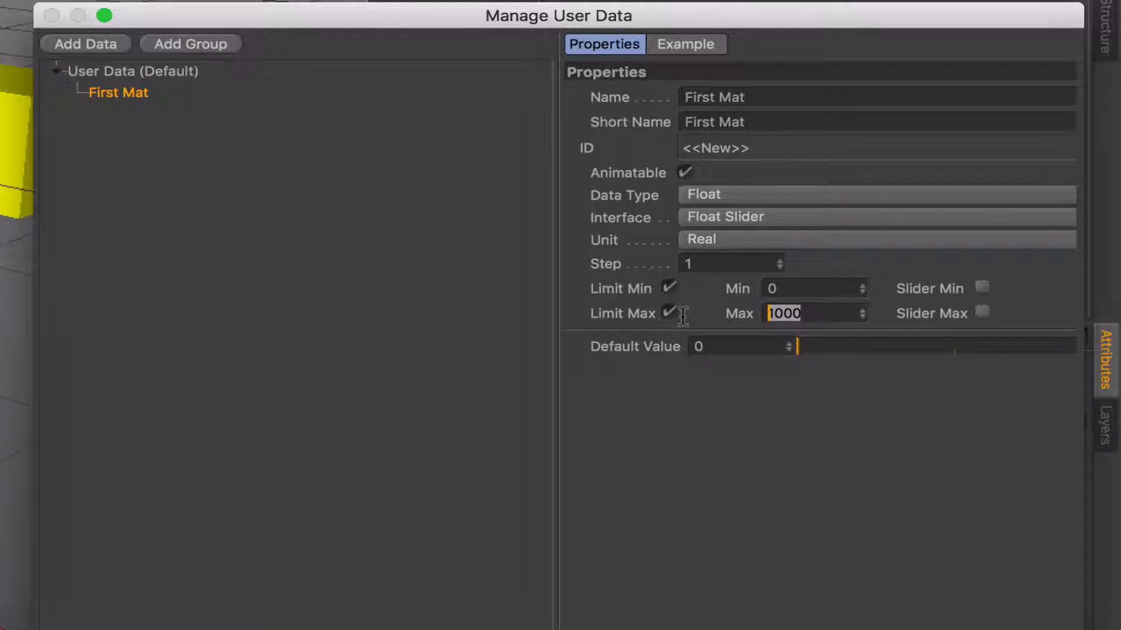
{"action": "type", "text": "3"}
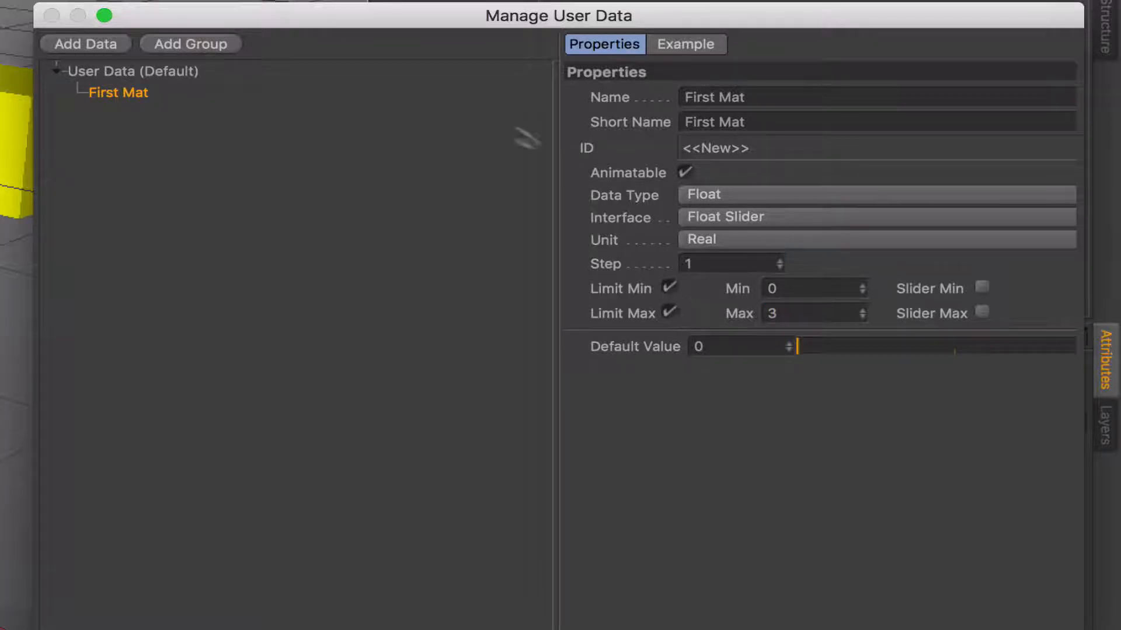
{"action": "left_click", "coordinate": [85, 44]}
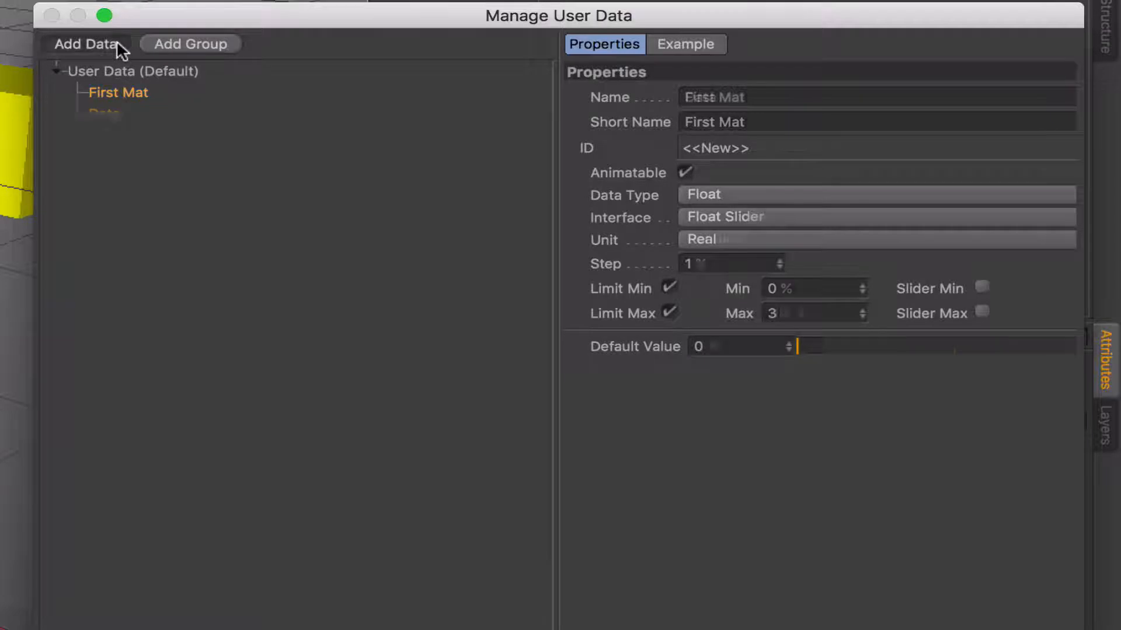
Name the second entry 'Max Mats' and give it a maximum of 4
{"action": "left_click", "coordinate": [87, 45]}
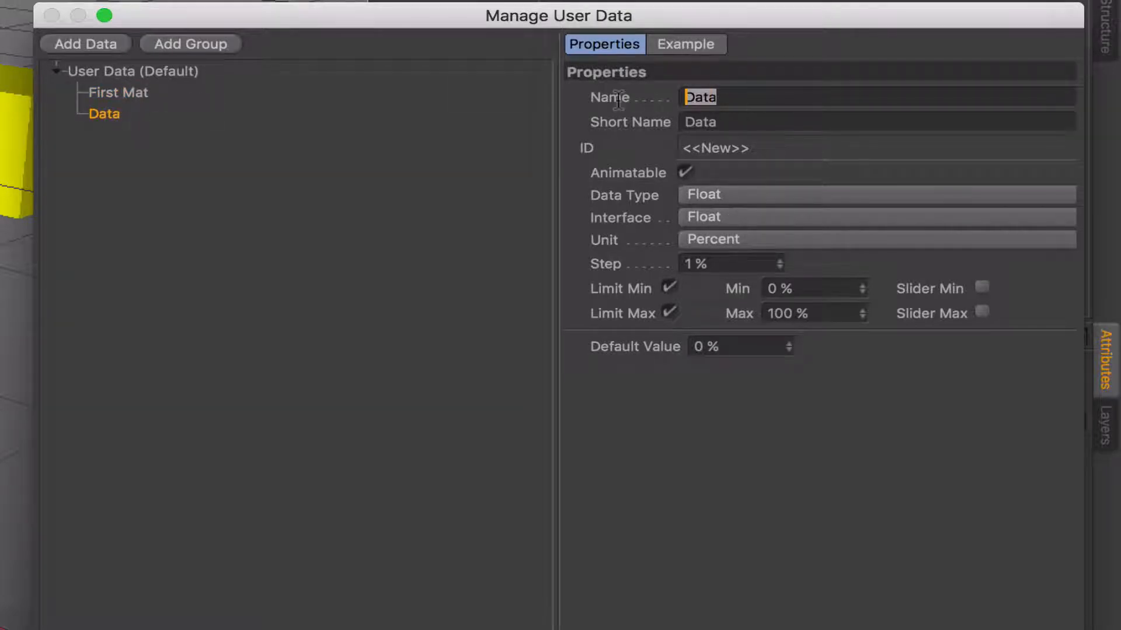
{"action": "type", "text": "Max Mats"}
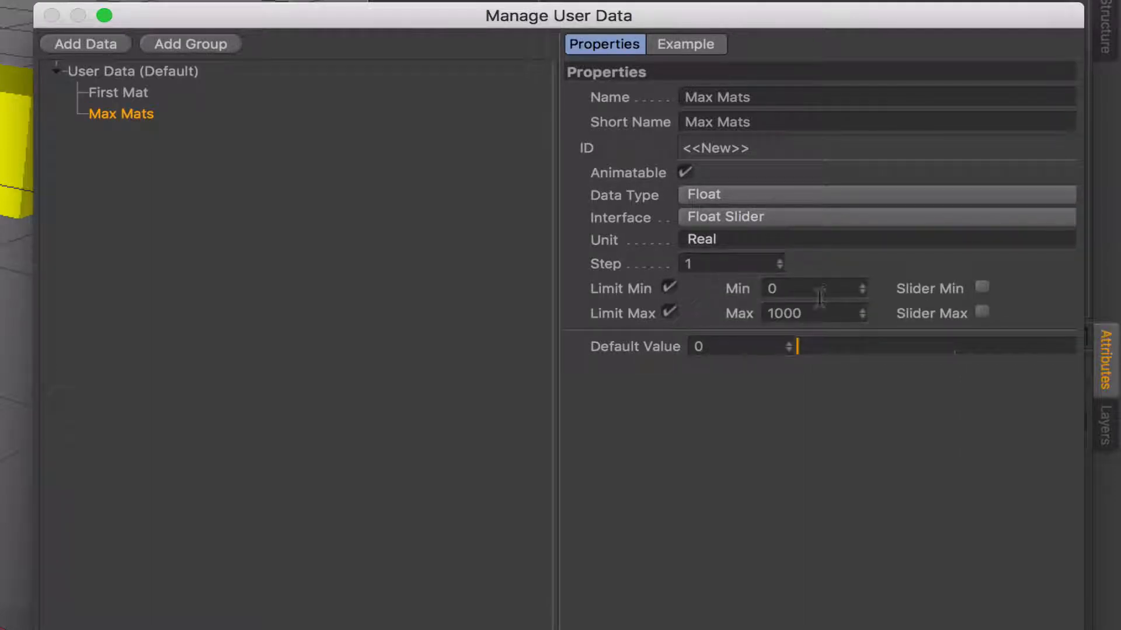
{"action": "left_click", "coordinate": [801, 313]}
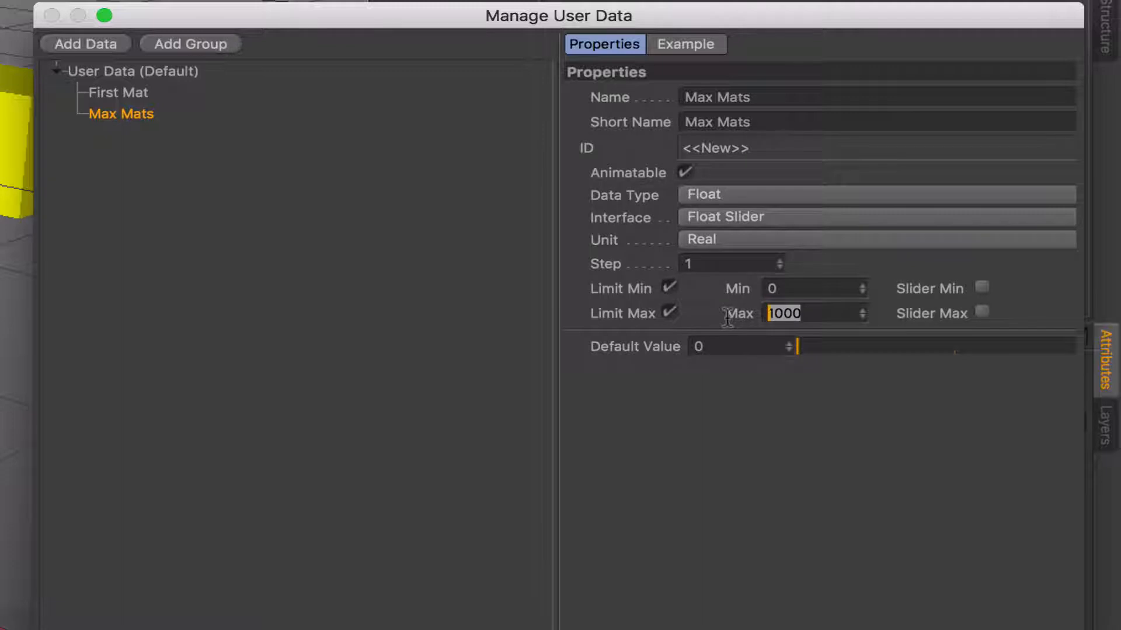
{"action": "type", "text": "4"}
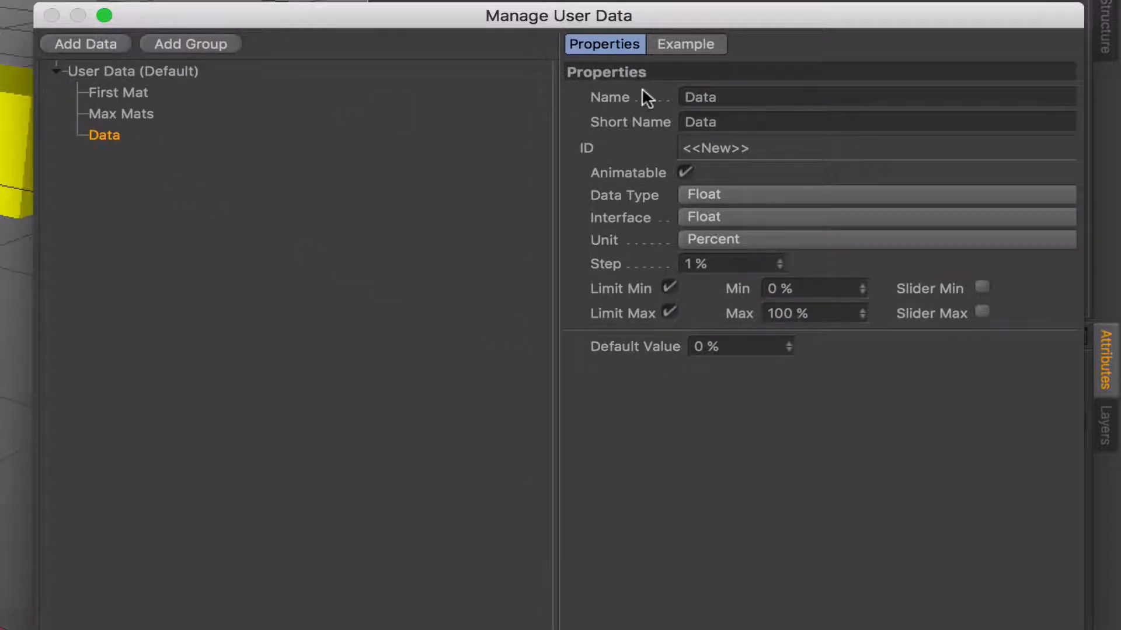
Add a 'Brightness' float slider in real units with a 0.1 step
{"action": "type", "text": "B"}
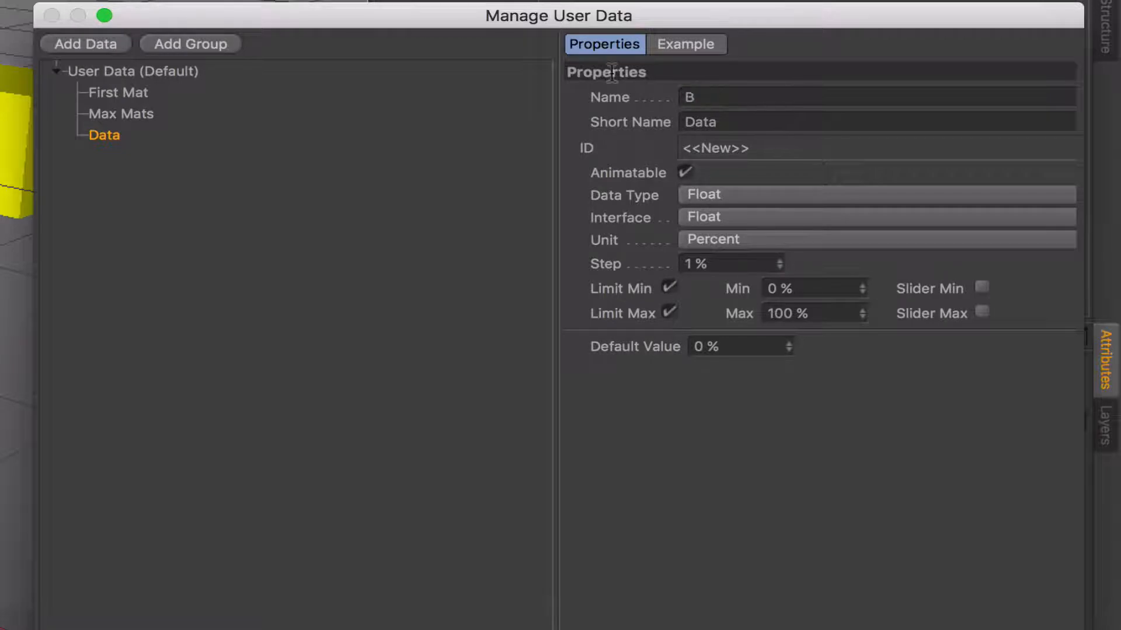
{"action": "type", "text": "Brightness"}
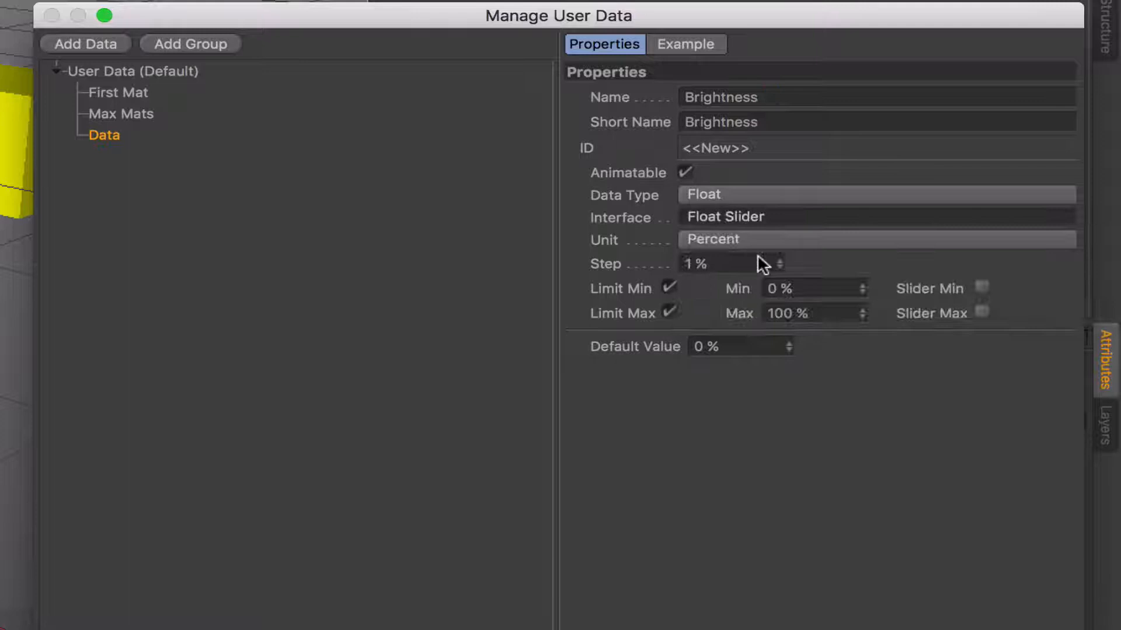
{"action": "left_click", "coordinate": [729, 240]}
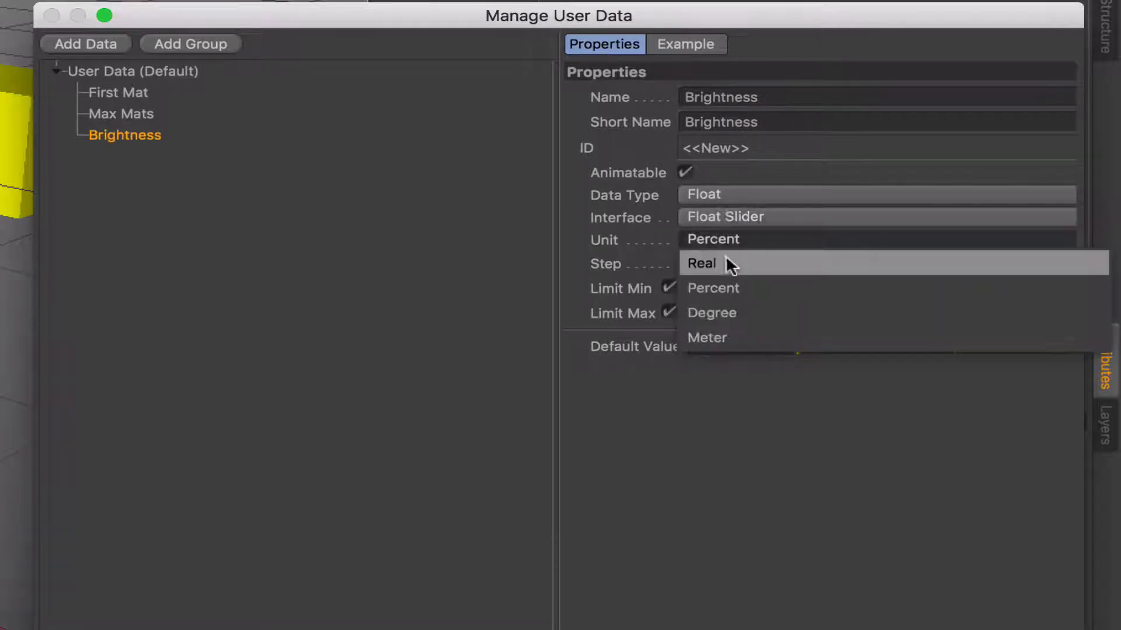
{"action": "left_click", "coordinate": [701, 264]}
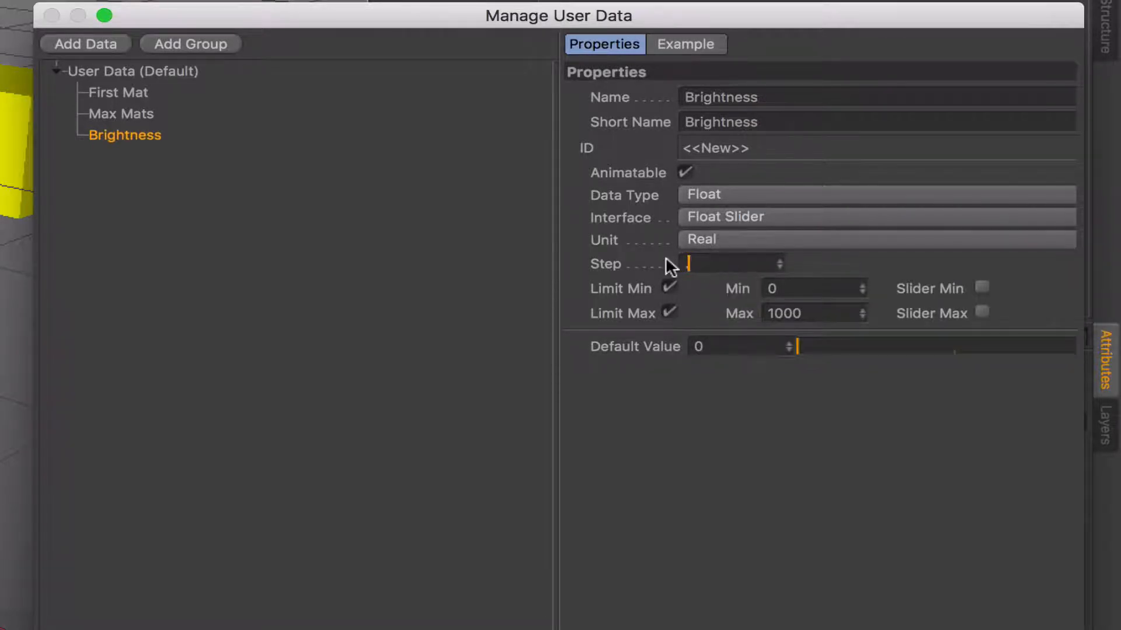
{"action": "type", "text": ".1"}
{"action": "left_click", "coordinate": [817, 313]}
{"action": "type", "text": "1"}
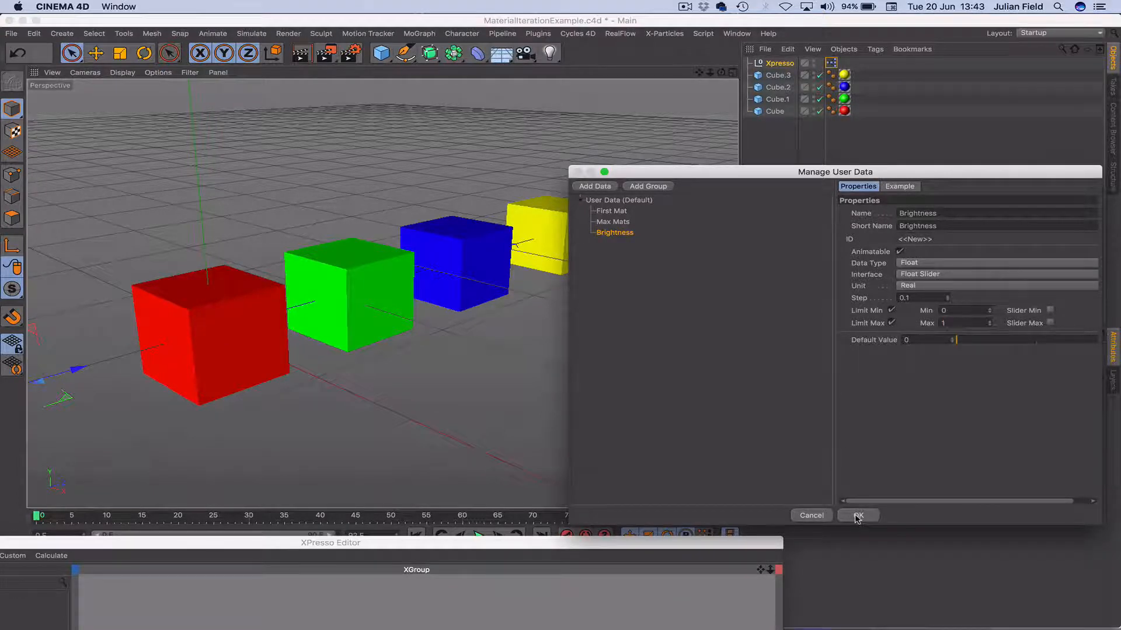
Expose First Mat, Max Mats and Brightness as Xpresso node outputs and wire them to the Material iterator and Red node inputs
{"action": "left_click", "coordinate": [857, 516]}
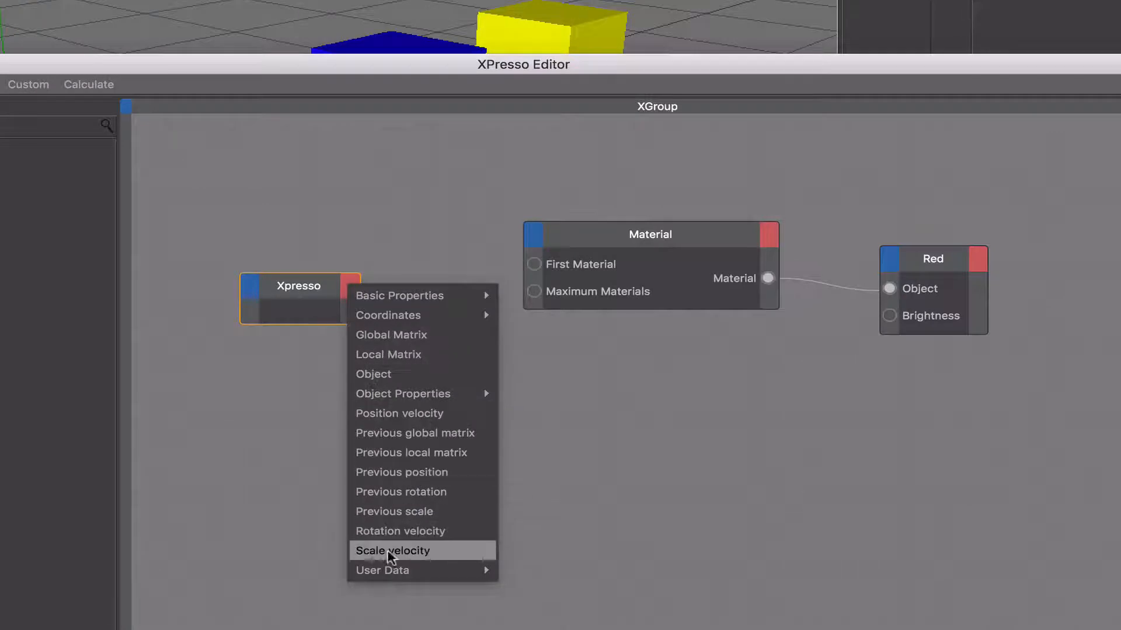
{"action": "mouse_move", "coordinate": [395, 570]}
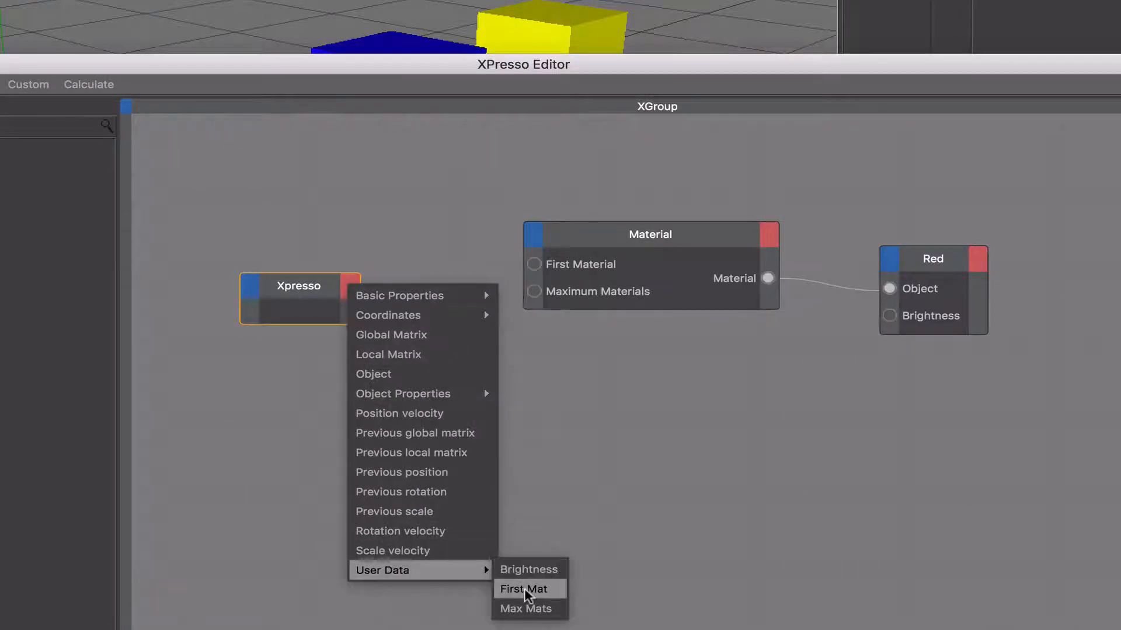
{"action": "left_click", "coordinate": [530, 589]}
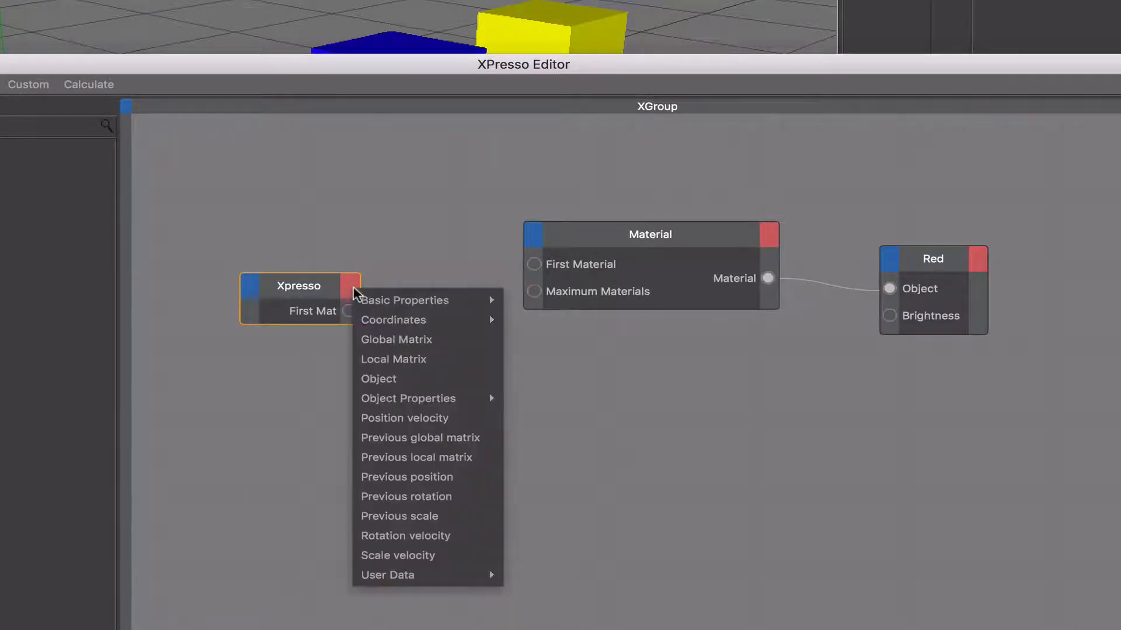
{"action": "left_click", "coordinate": [596, 292]}
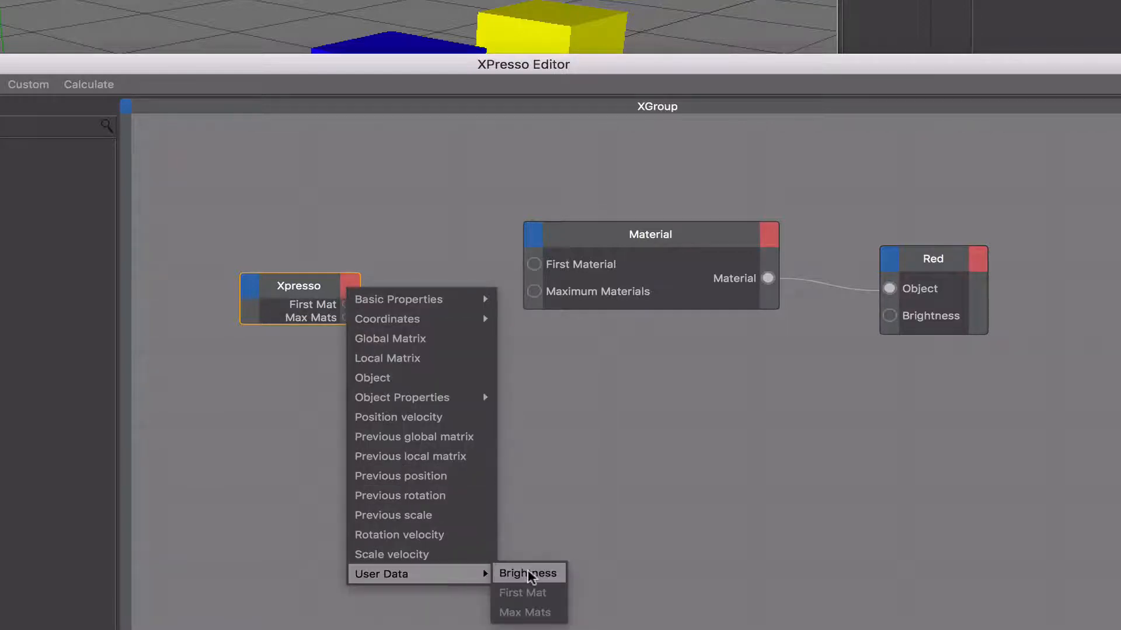
{"action": "left_click", "coordinate": [527, 573]}
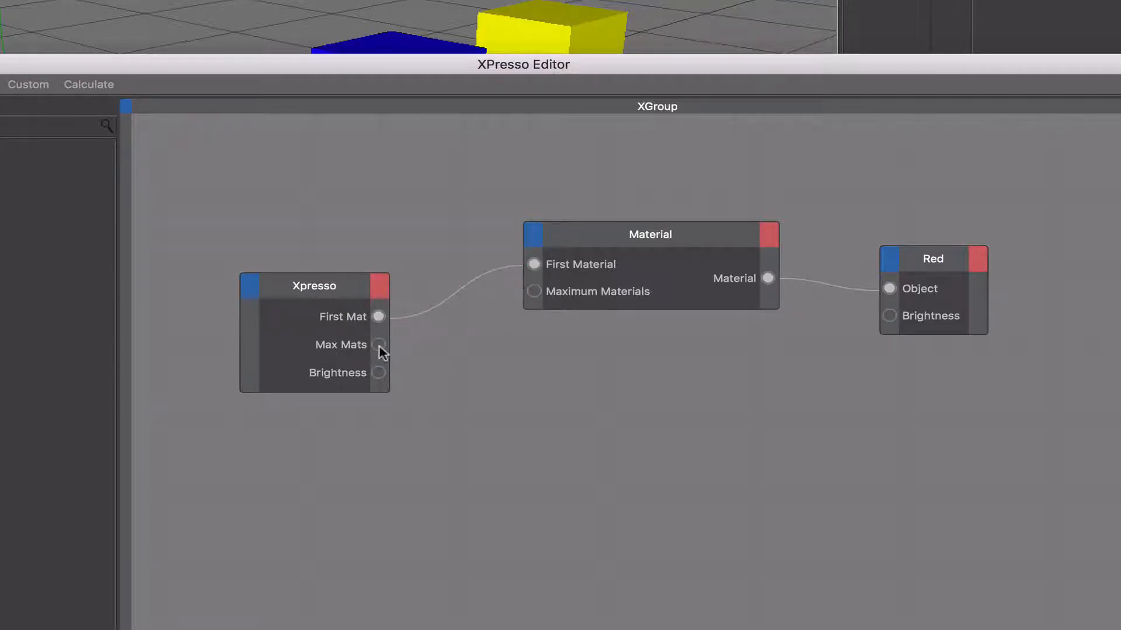
{"action": "left_click_drag", "start_coordinate": [378, 344], "coordinate": [534, 291]}
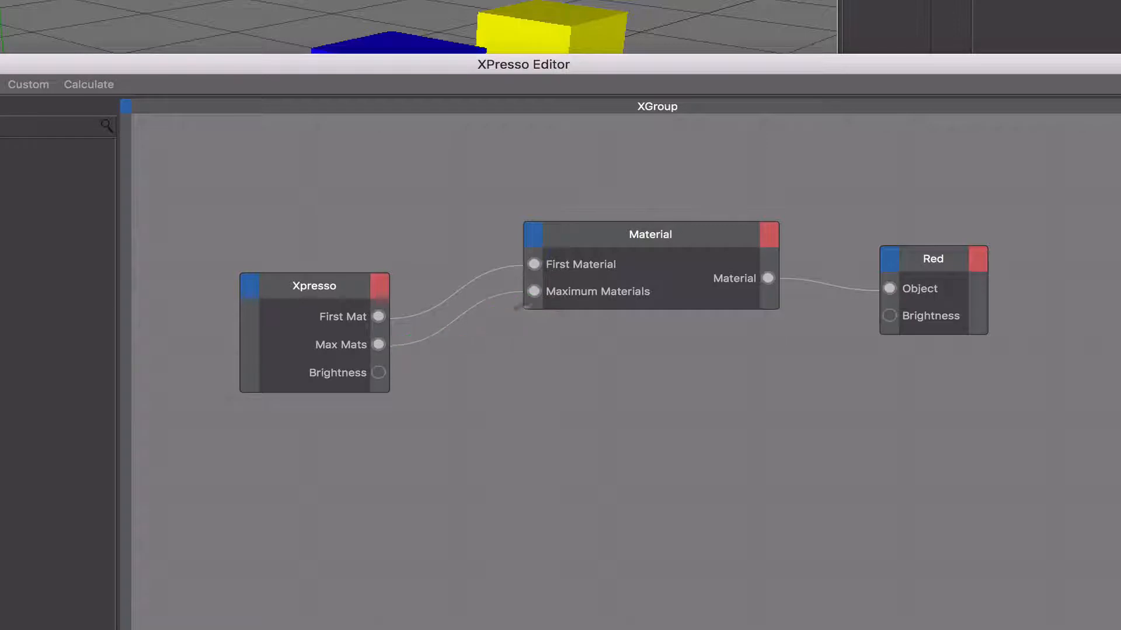
{"action": "left_click_drag", "start_coordinate": [379, 372], "coordinate": [855, 339]}
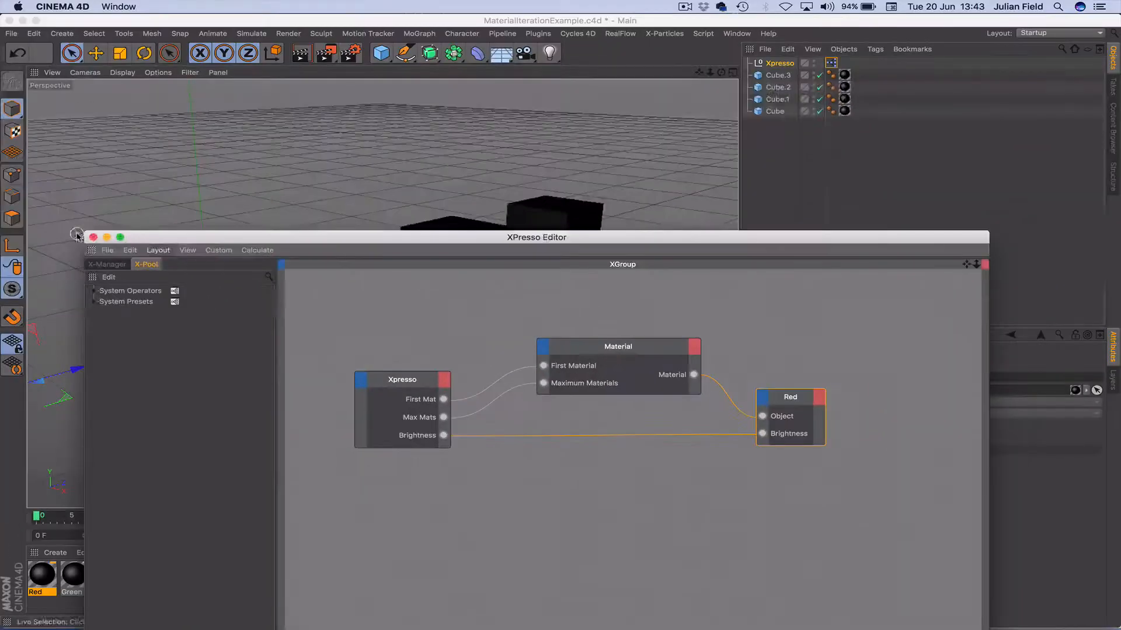
Close the node editor and show the three user-data sliders in the viewport HUD
{"action": "left_click", "coordinate": [90, 238]}
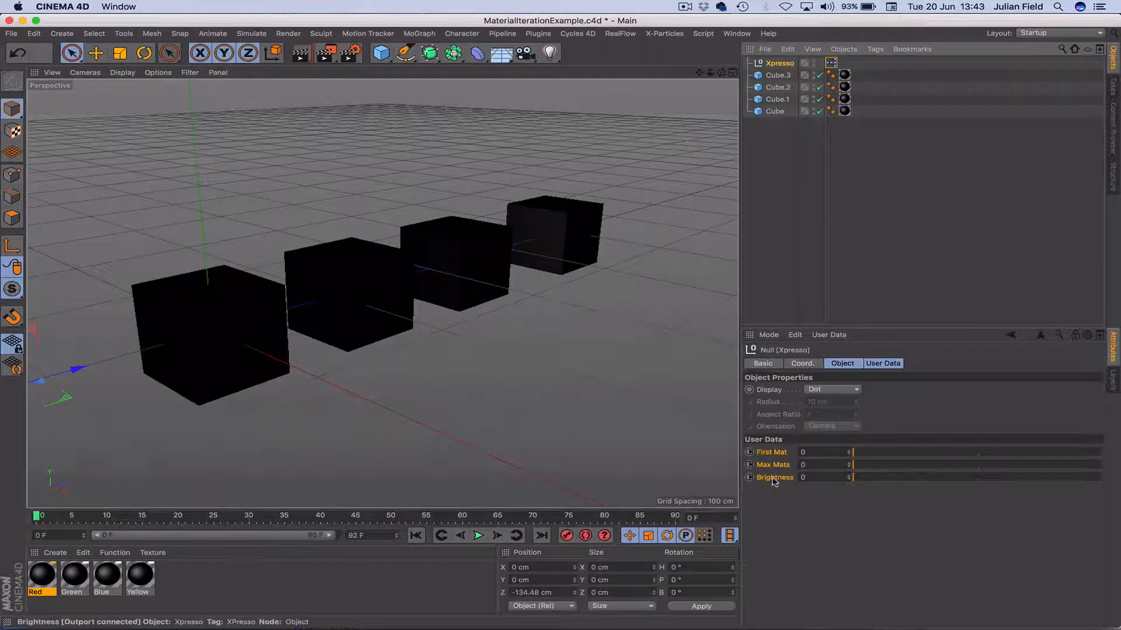
{"action": "right_click", "coordinate": [775, 477]}
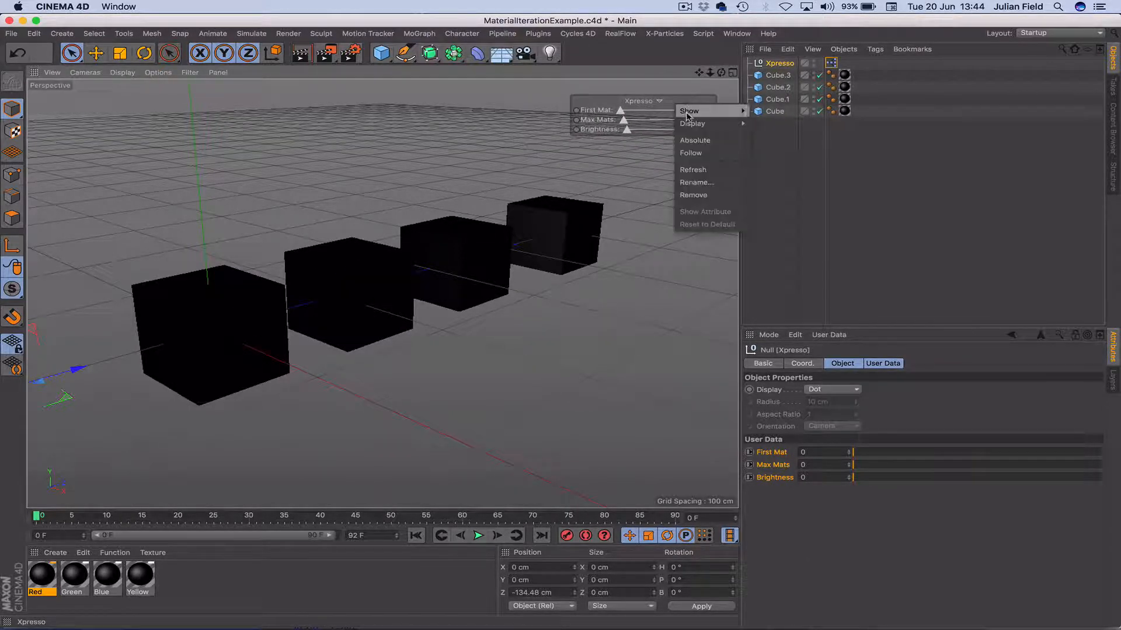
{"action": "left_click", "coordinate": [689, 110]}
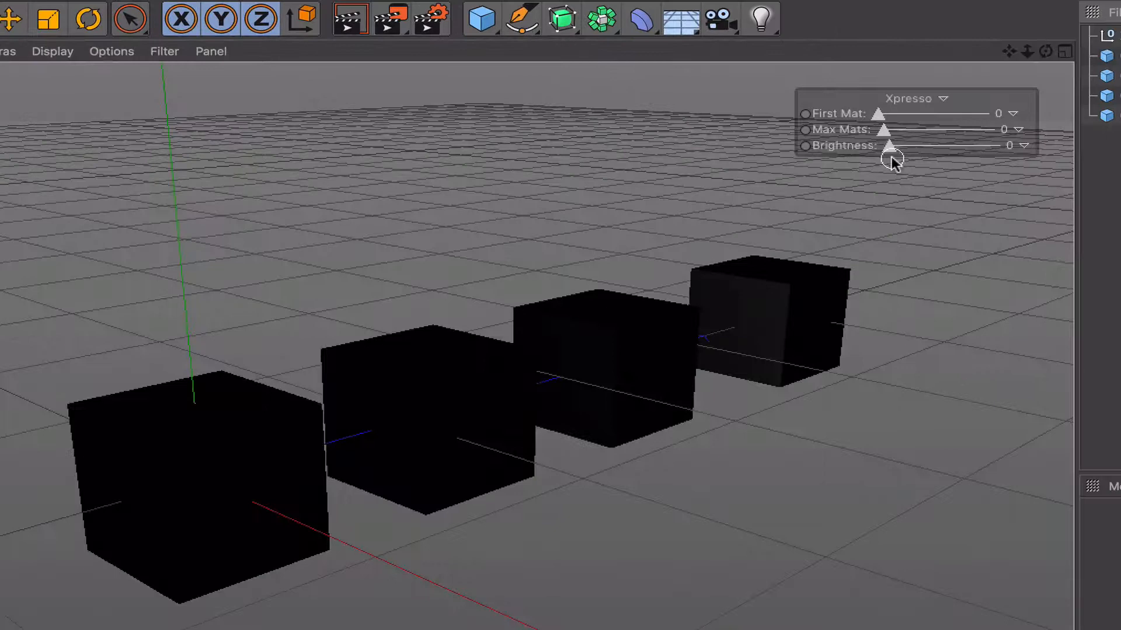
Test Brightness and Max Mats sliders, darkening all four cubes and restoring full brightness
{"action": "left_click_drag", "start_coordinate": [892, 147], "coordinate": [954, 147]}
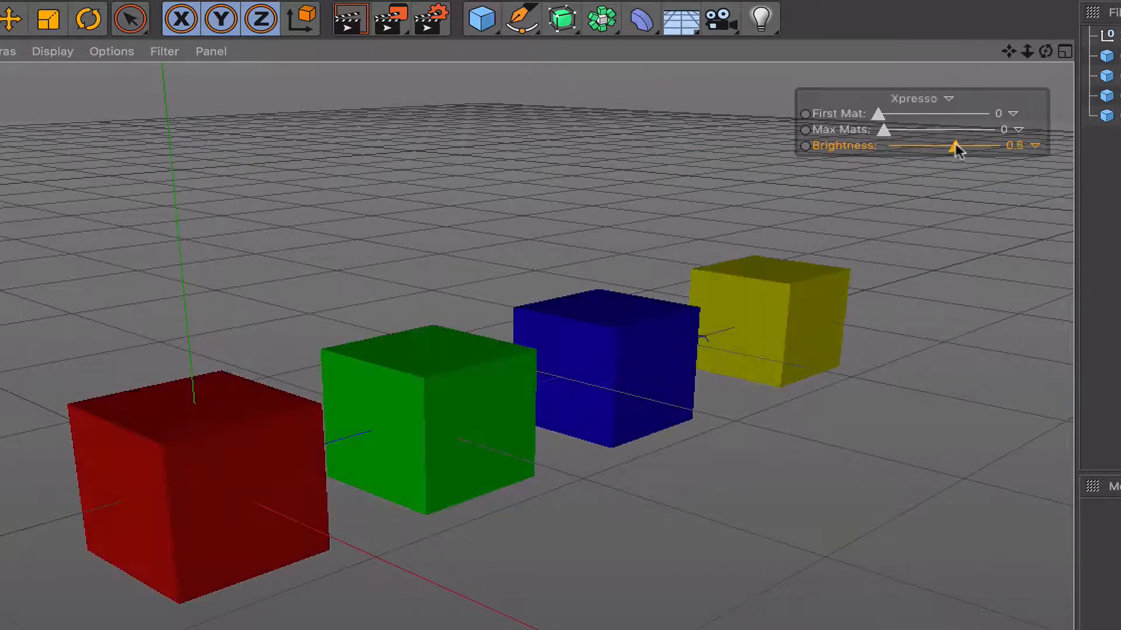
{"action": "left_click_drag", "start_coordinate": [957, 145], "coordinate": [1000, 145]}
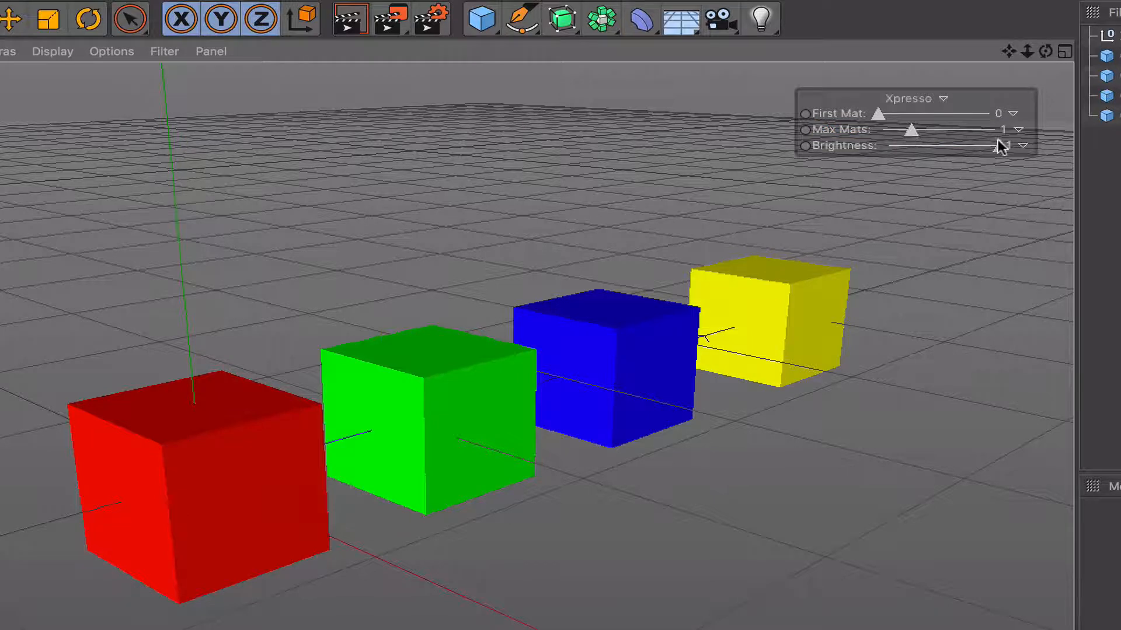
{"action": "left_click_drag", "start_coordinate": [893, 146], "coordinate": [1000, 146]}
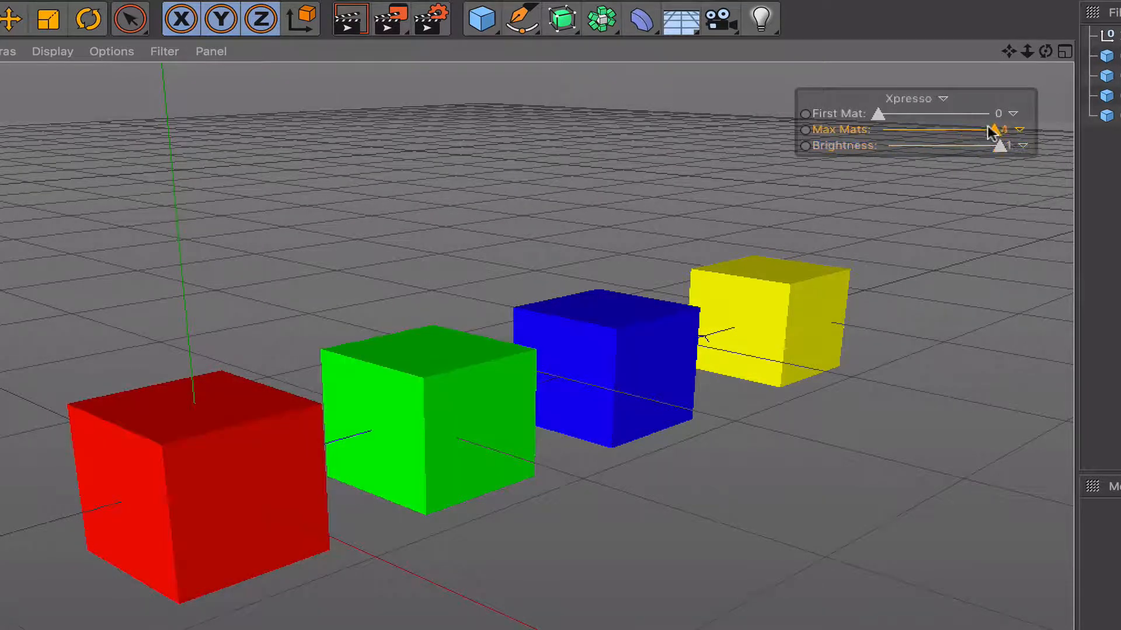
{"action": "left_click_drag", "start_coordinate": [993, 144], "coordinate": [888, 145]}
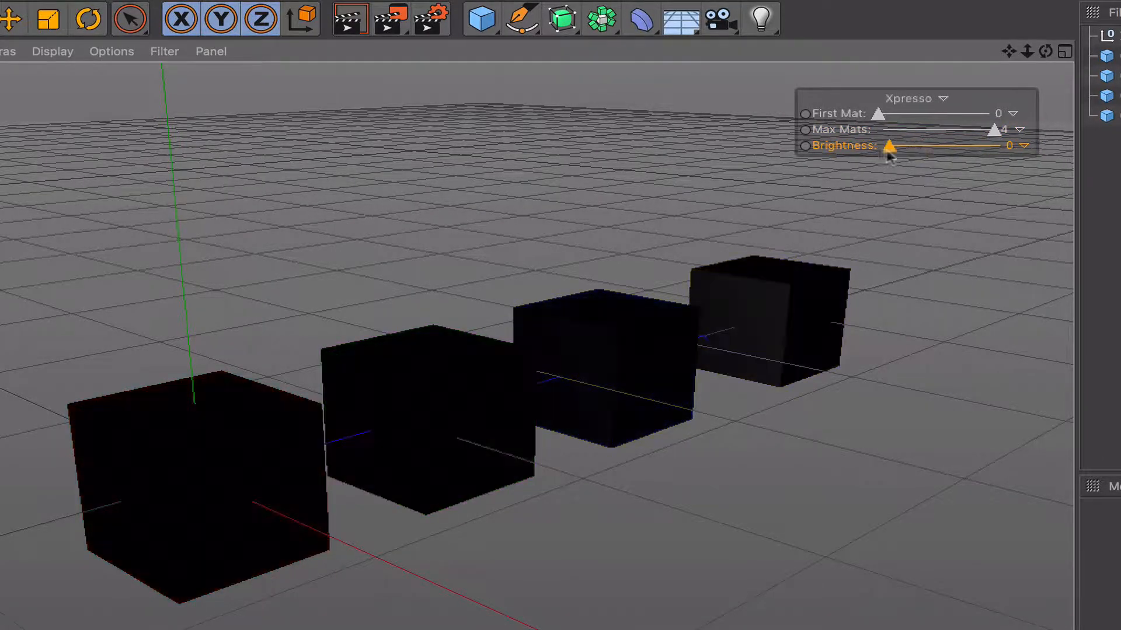
{"action": "left_click_drag", "start_coordinate": [890, 145], "coordinate": [1007, 145]}
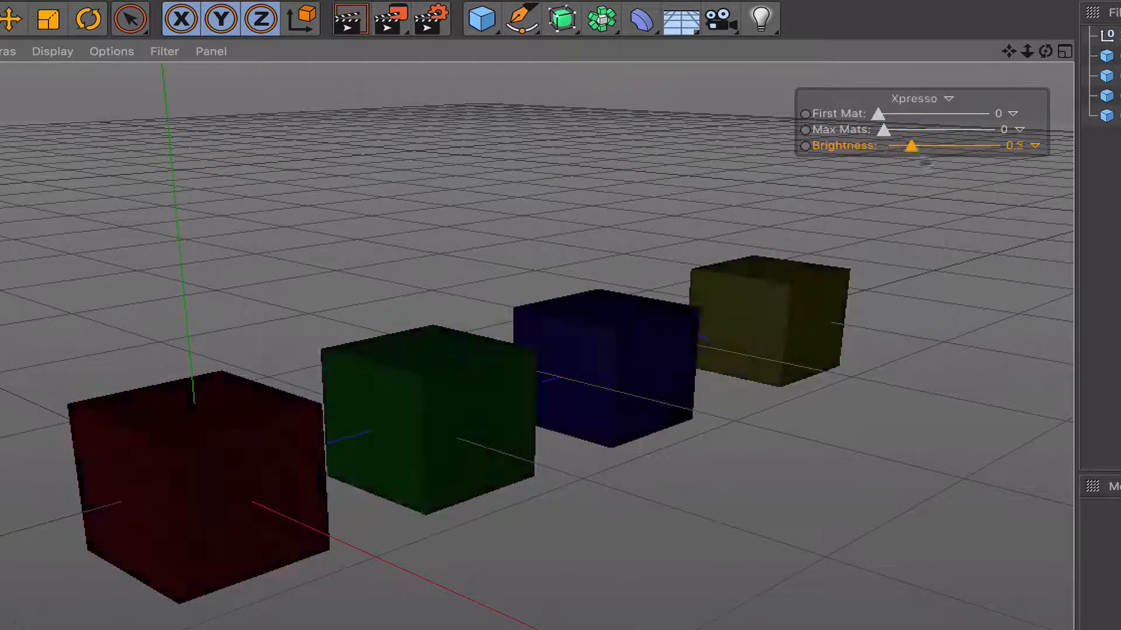
{"action": "left_click_drag", "start_coordinate": [915, 145], "coordinate": [999, 144]}
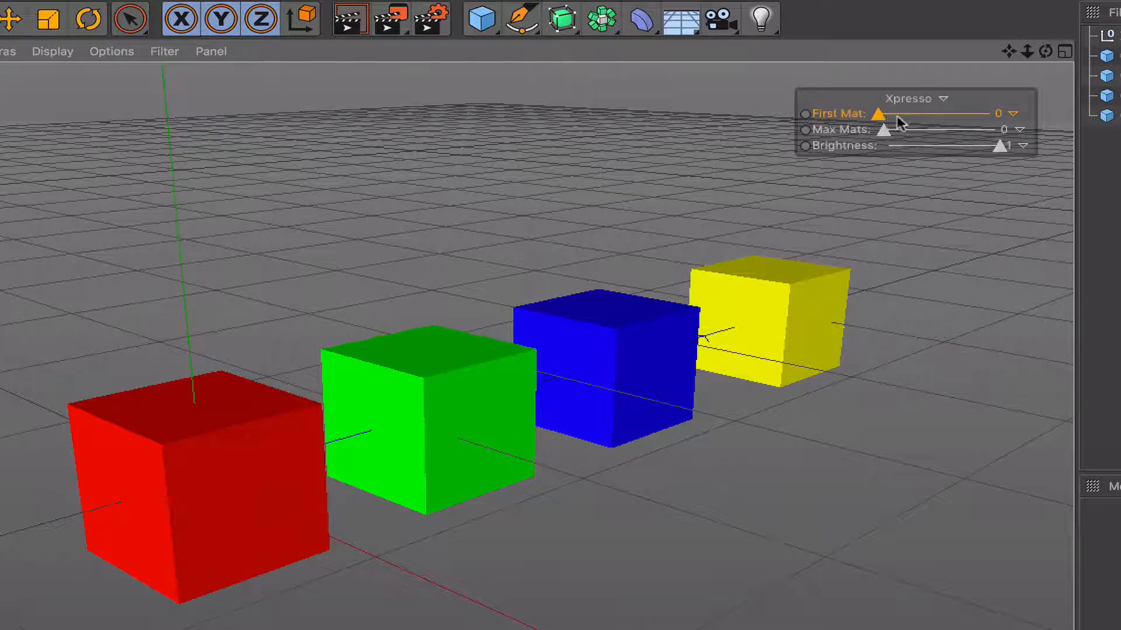
Test First Mat at 1 and 3 with Brightness changes, then return First Mat to 0
{"action": "left_click_drag", "start_coordinate": [880, 113], "coordinate": [920, 113]}
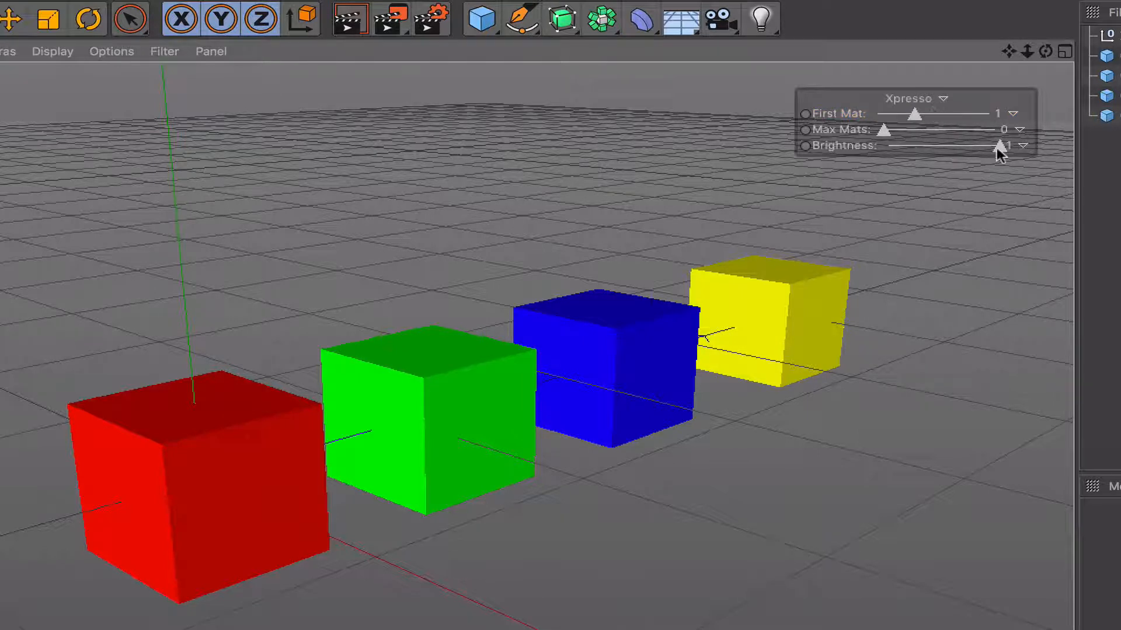
{"action": "left_click_drag", "start_coordinate": [999, 145], "coordinate": [987, 146]}
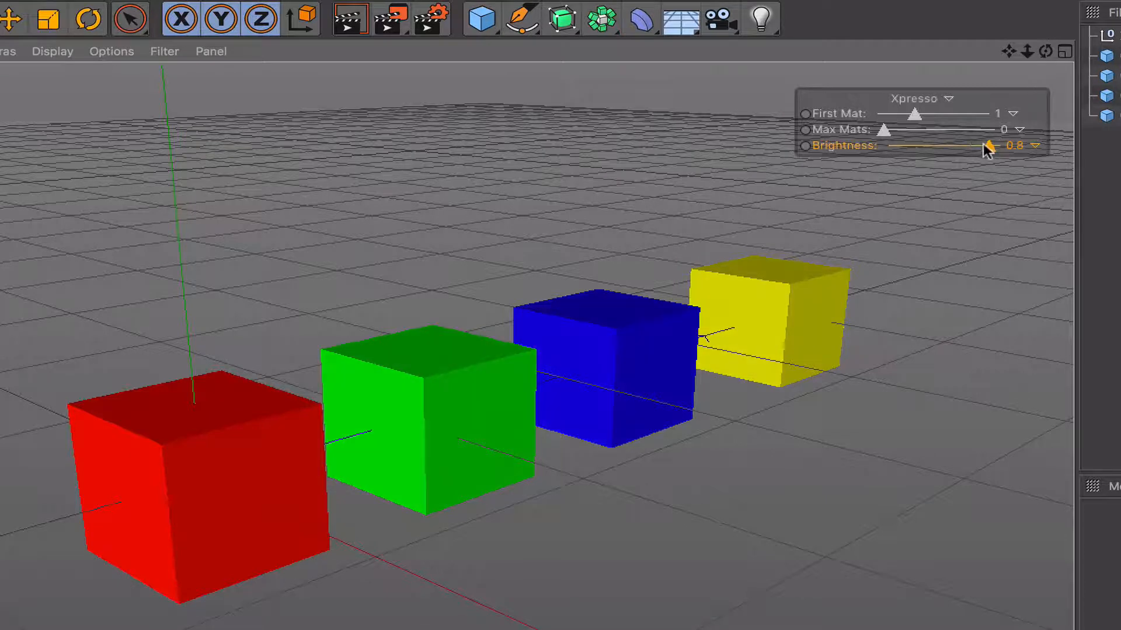
{"action": "left_click_drag", "start_coordinate": [986, 146], "coordinate": [943, 146]}
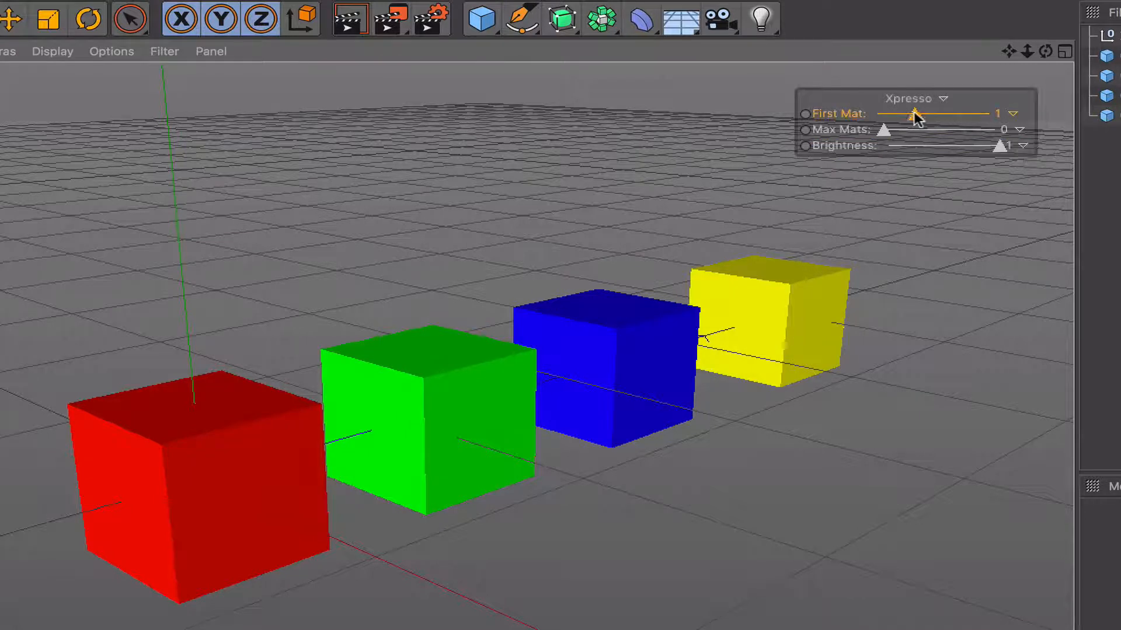
{"action": "left_click_drag", "start_coordinate": [918, 113], "coordinate": [953, 113]}
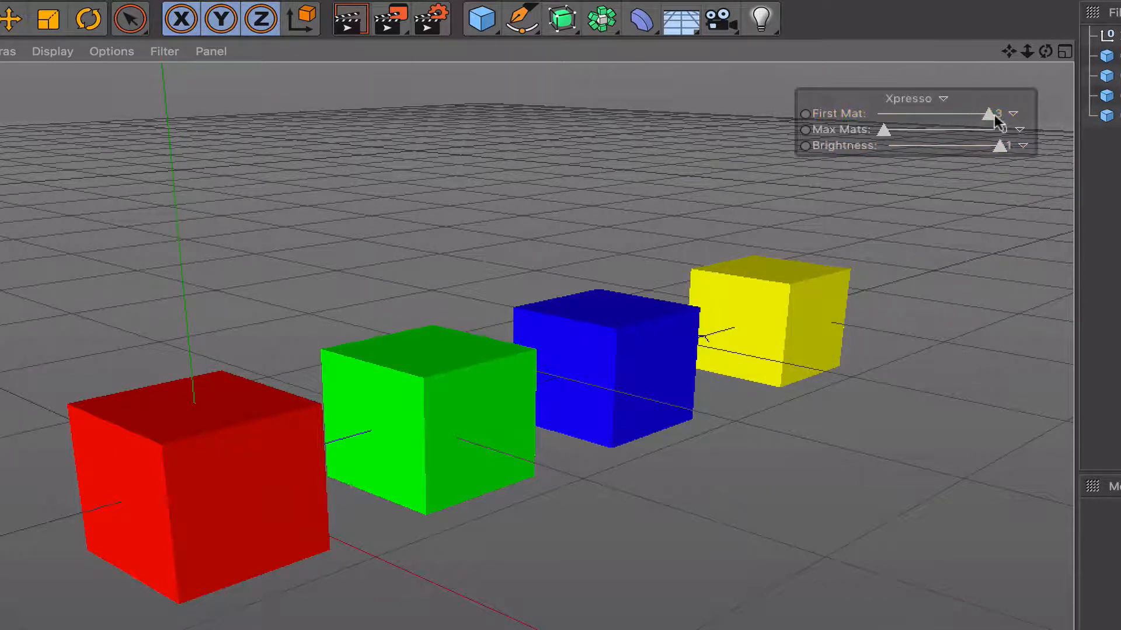
{"action": "left_click_drag", "start_coordinate": [1000, 146], "coordinate": [887, 146]}
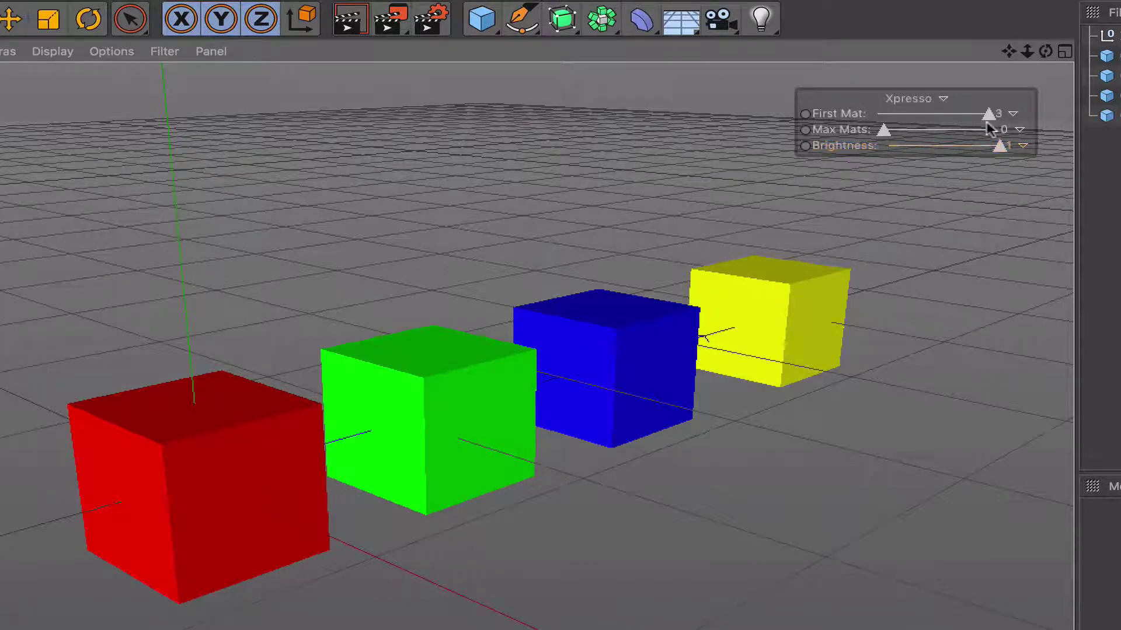
{"action": "left_click_drag", "start_coordinate": [990, 113], "coordinate": [879, 113]}
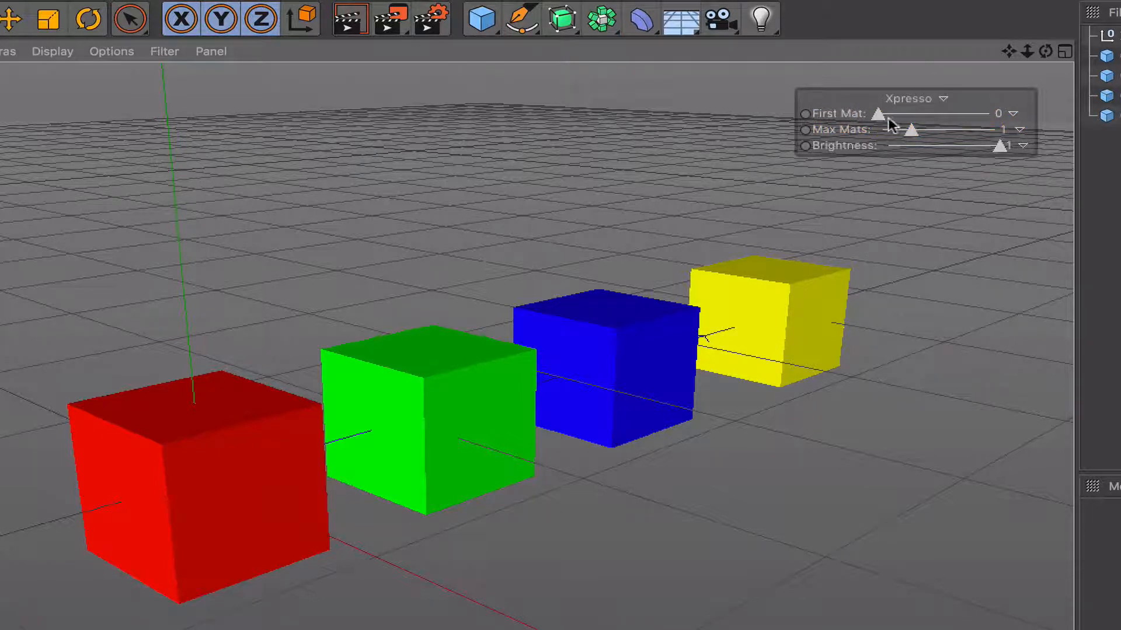
Darken and restore the green, blue and yellow cubes one at a time via First Mat and Brightness
{"action": "left_click_drag", "start_coordinate": [880, 113], "coordinate": [917, 113]}
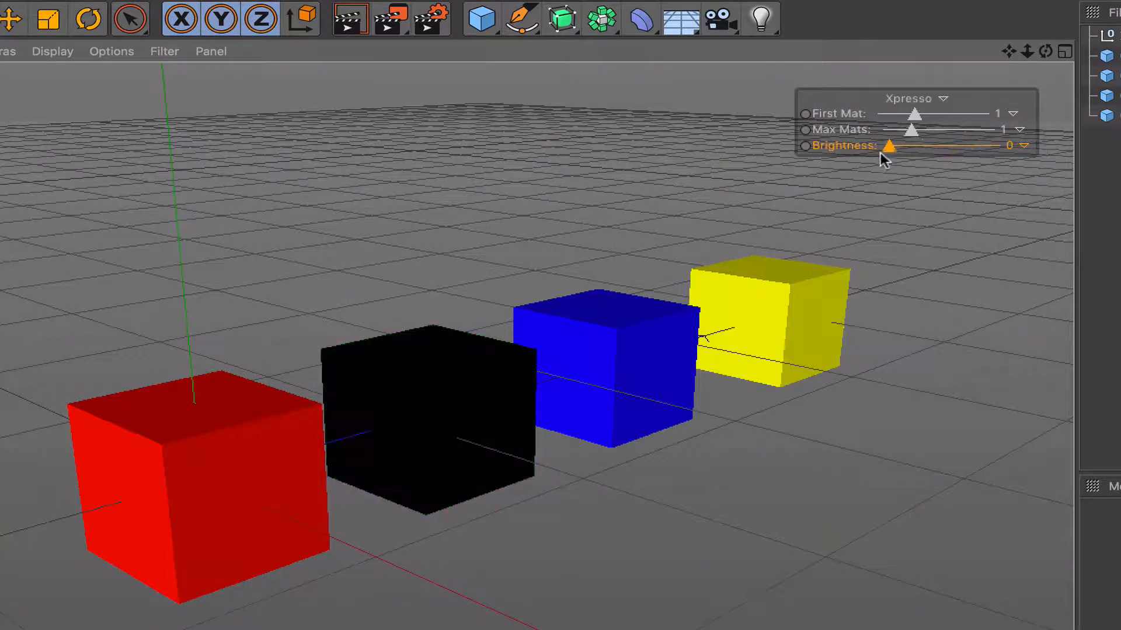
{"action": "left_click_drag", "start_coordinate": [890, 147], "coordinate": [1000, 147]}
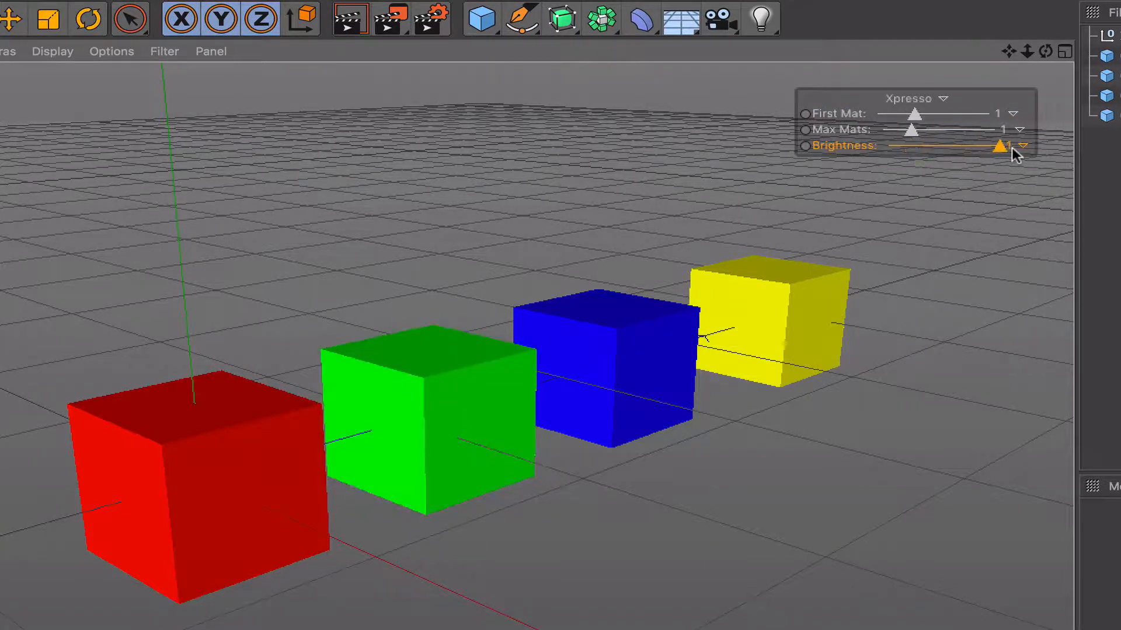
{"action": "left_click_drag", "start_coordinate": [917, 113], "coordinate": [953, 113]}
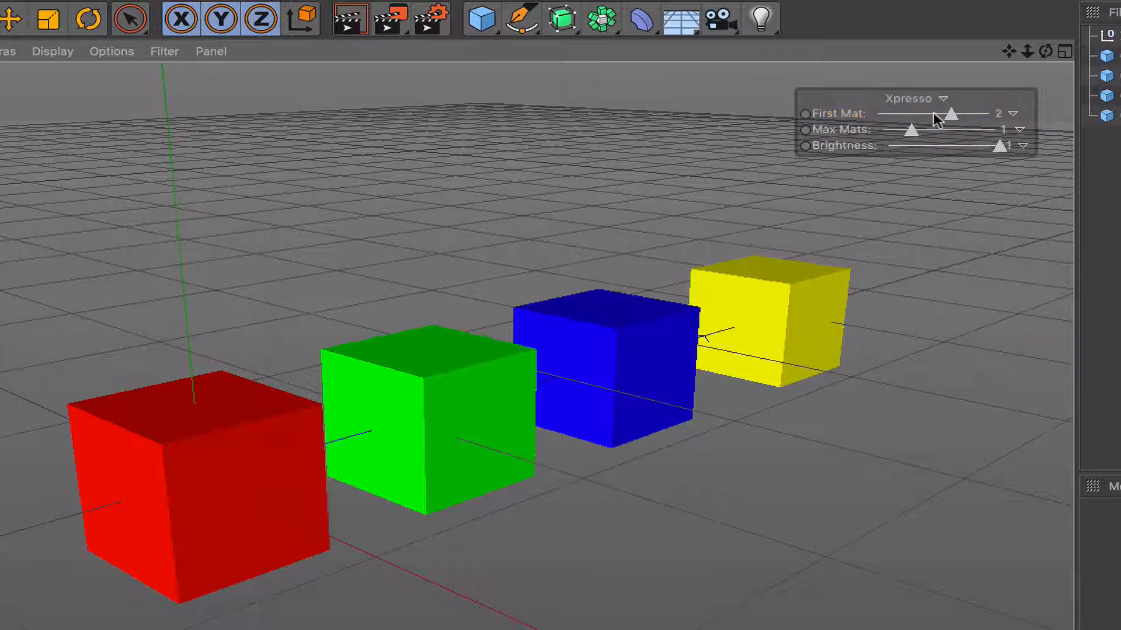
{"action": "left_click_drag", "start_coordinate": [1001, 146], "coordinate": [890, 146]}
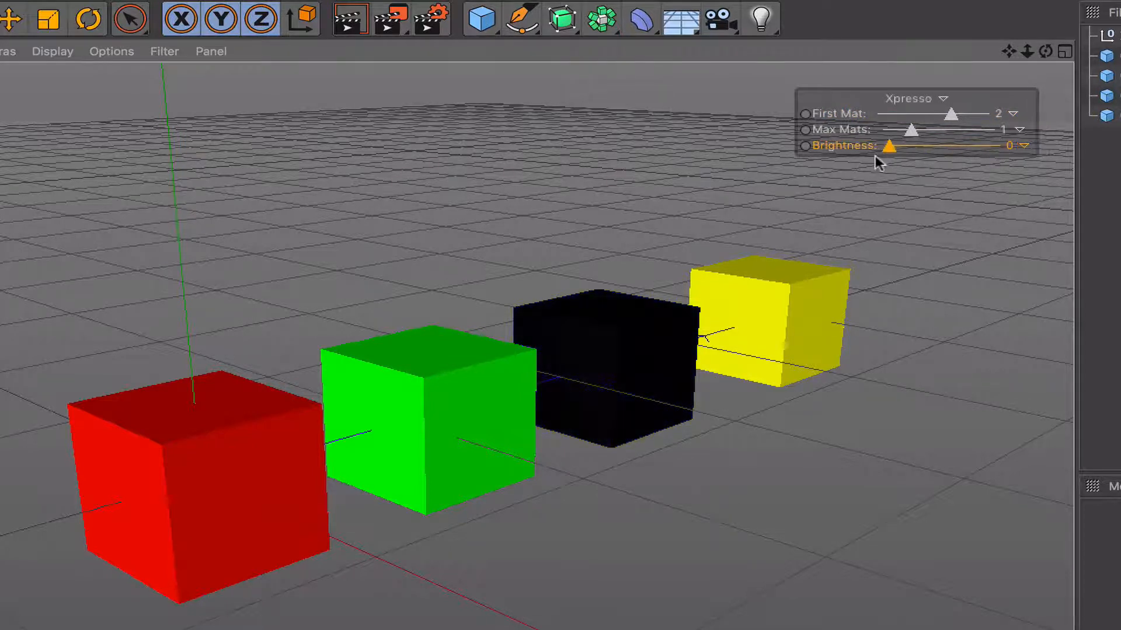
{"action": "left_click_drag", "start_coordinate": [886, 145], "coordinate": [1008, 144]}
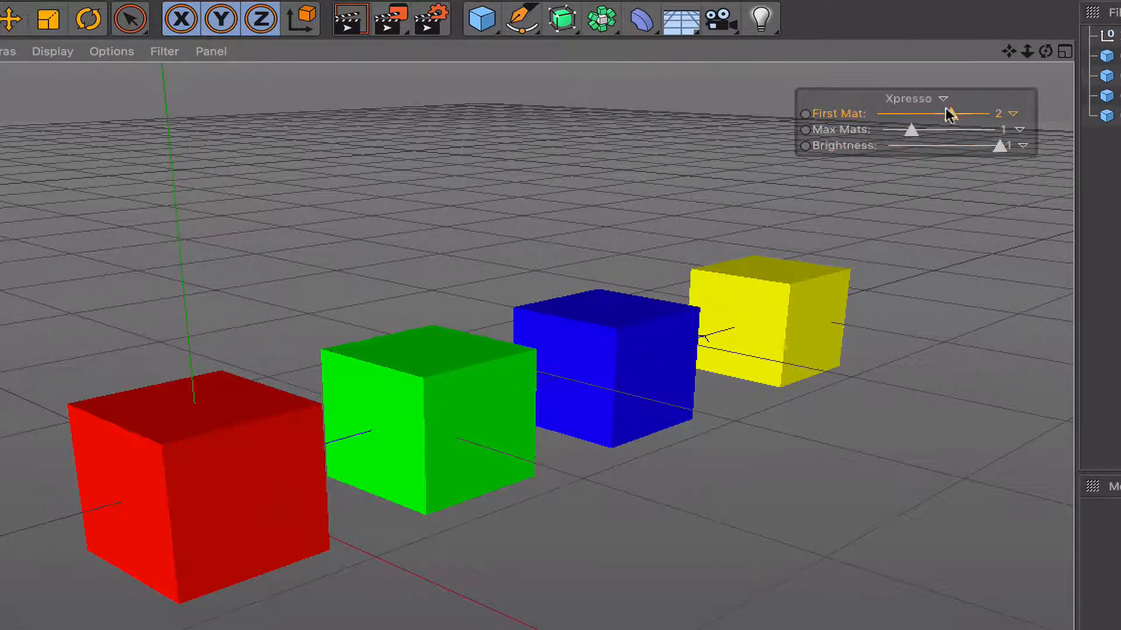
{"action": "left_click_drag", "start_coordinate": [1000, 146], "coordinate": [886, 146]}
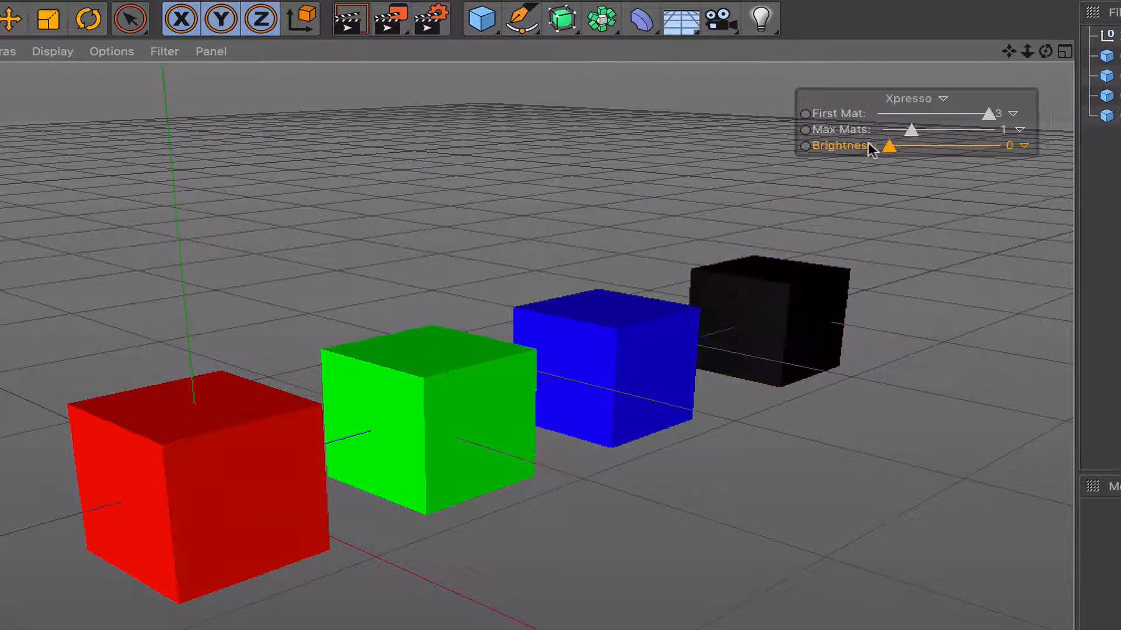
{"action": "left_click_drag", "start_coordinate": [886, 146], "coordinate": [998, 146]}
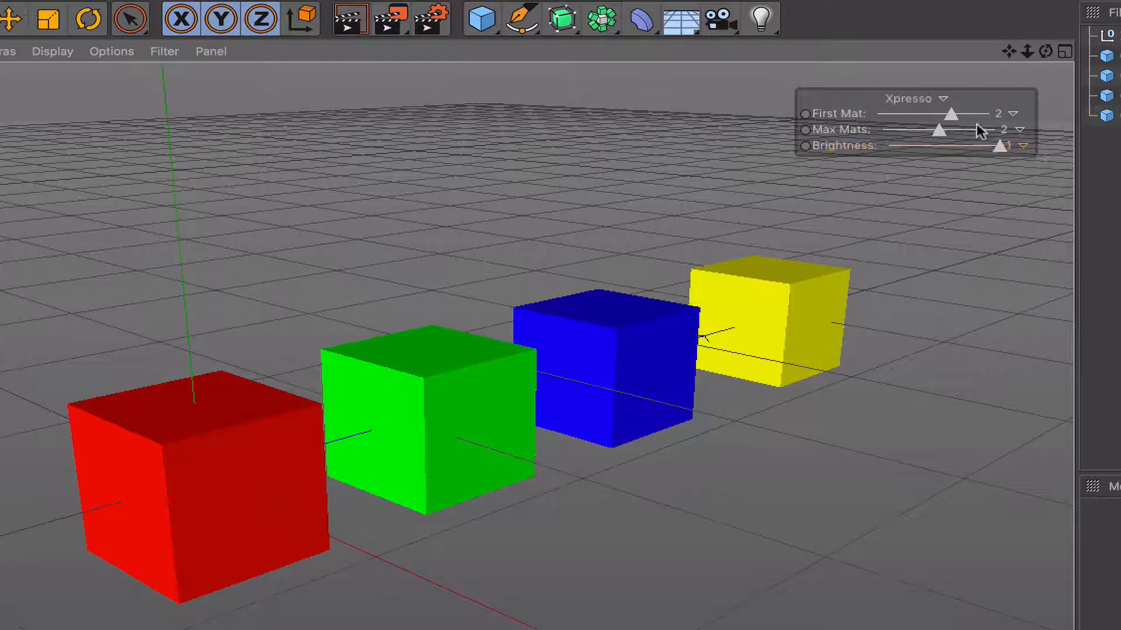
Darken pairs of cubes (green/blue, red/green) with Brightness and return everything to full colour
{"action": "left_click_drag", "start_coordinate": [953, 114], "coordinate": [918, 113]}
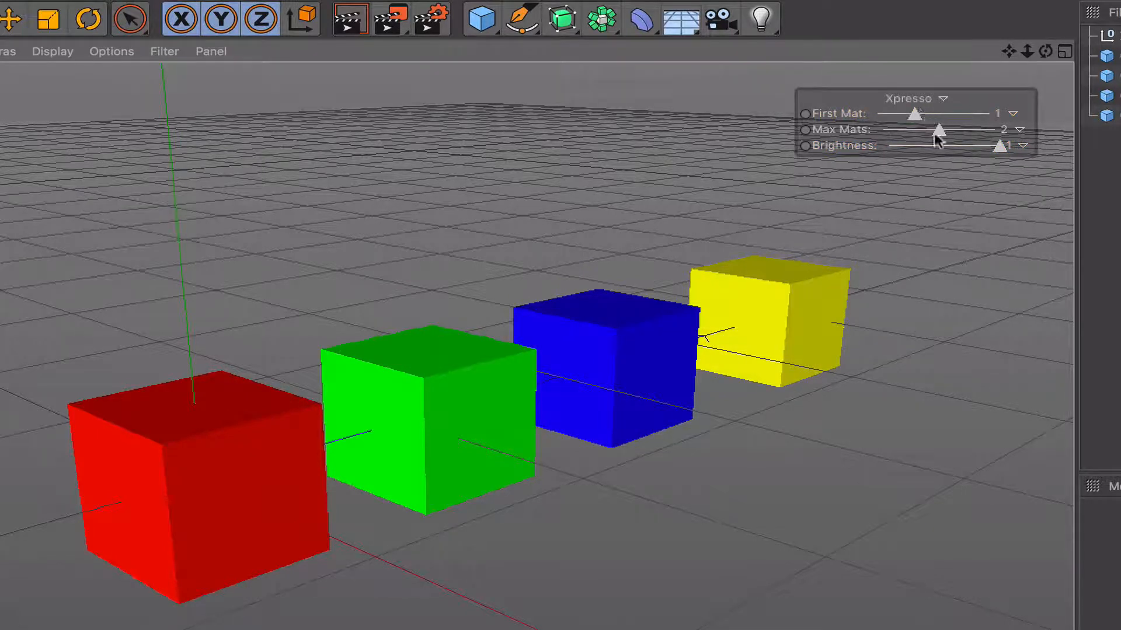
{"action": "left_click_drag", "start_coordinate": [940, 146], "coordinate": [999, 146]}
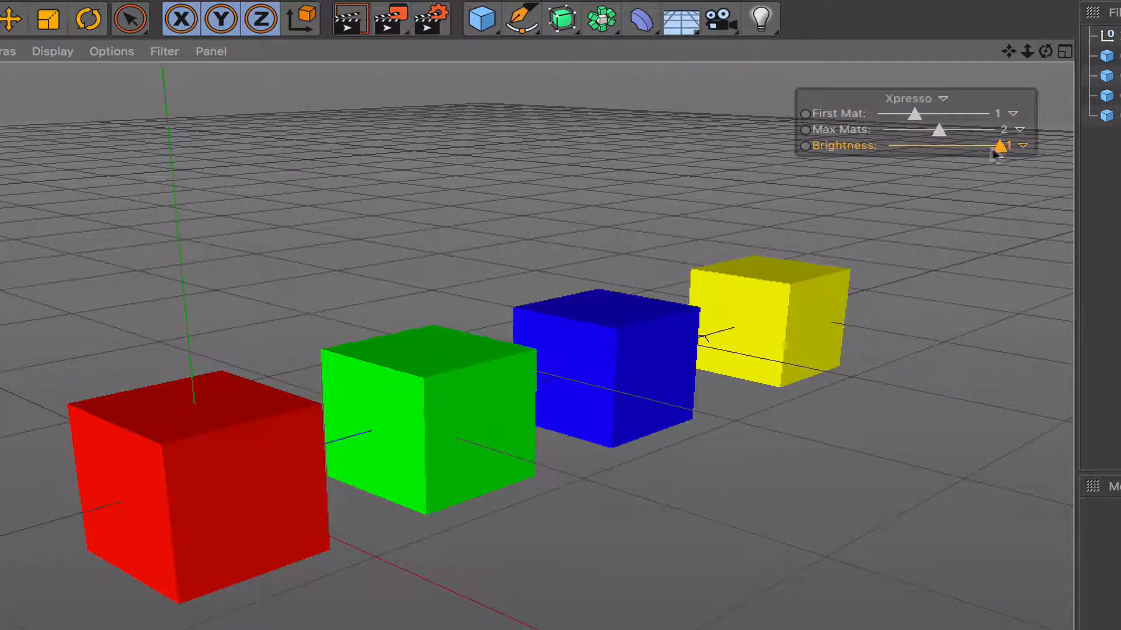
{"action": "left_click_drag", "start_coordinate": [997, 146], "coordinate": [900, 146]}
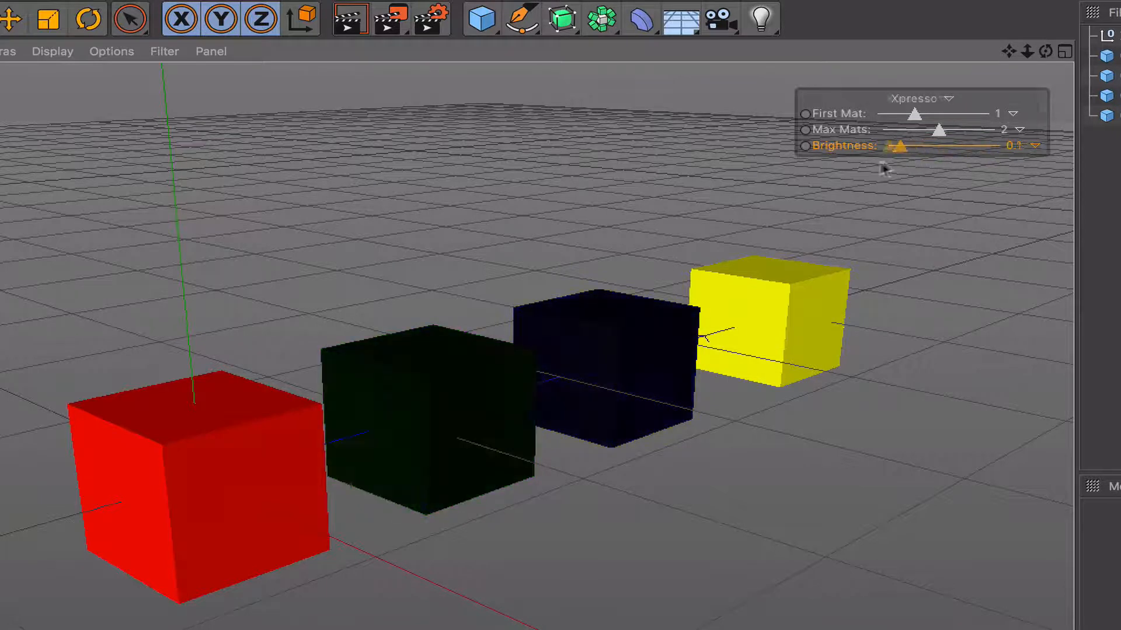
{"action": "left_click_drag", "start_coordinate": [900, 146], "coordinate": [999, 146]}
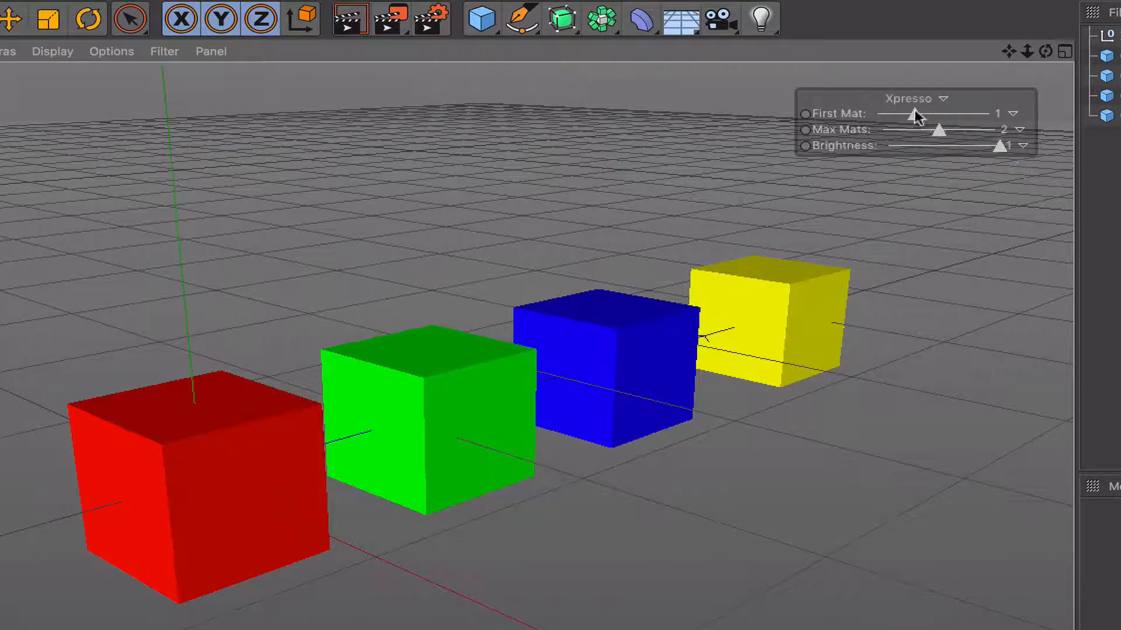
{"action": "left_click_drag", "start_coordinate": [1000, 145], "coordinate": [903, 146]}
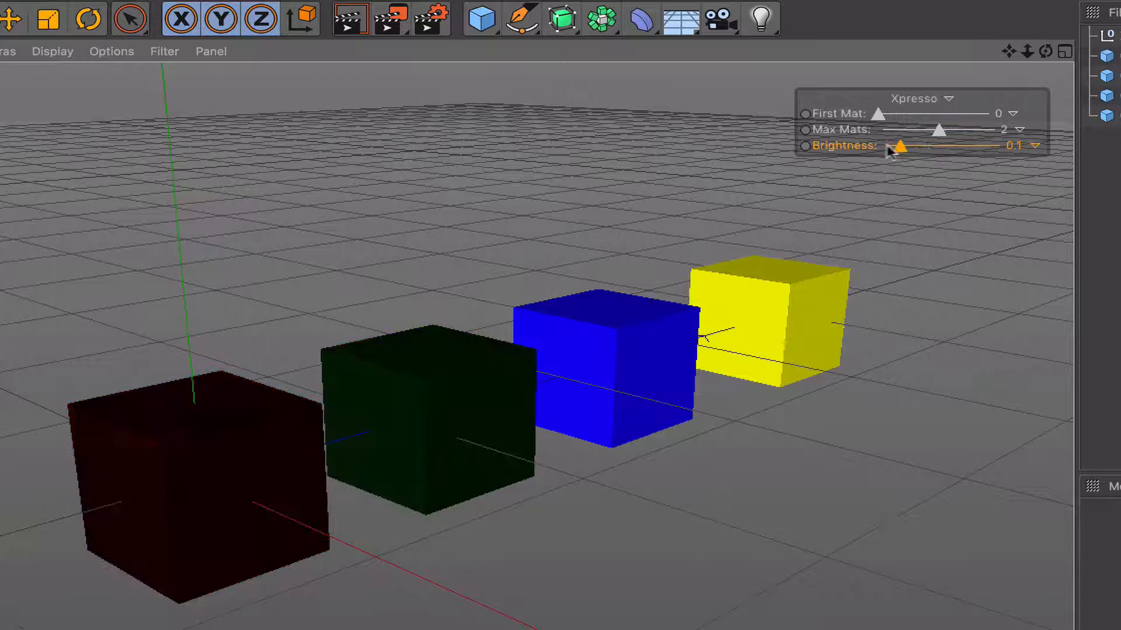
{"action": "left_click_drag", "start_coordinate": [898, 145], "coordinate": [1008, 145]}
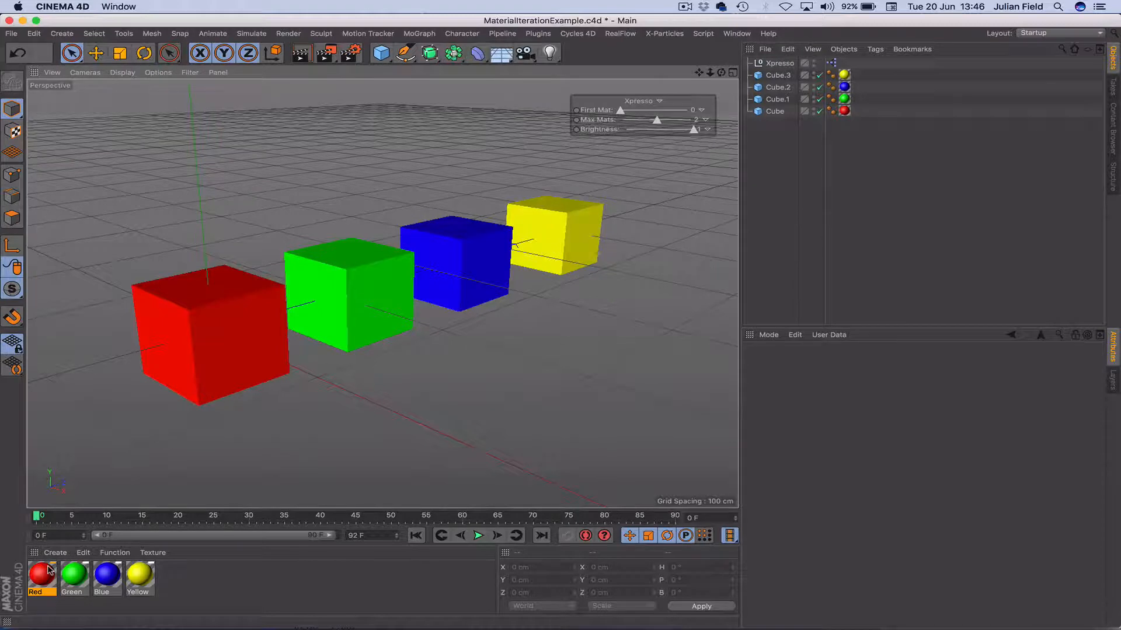
{"action": "double_click", "coordinate": [41, 584]}
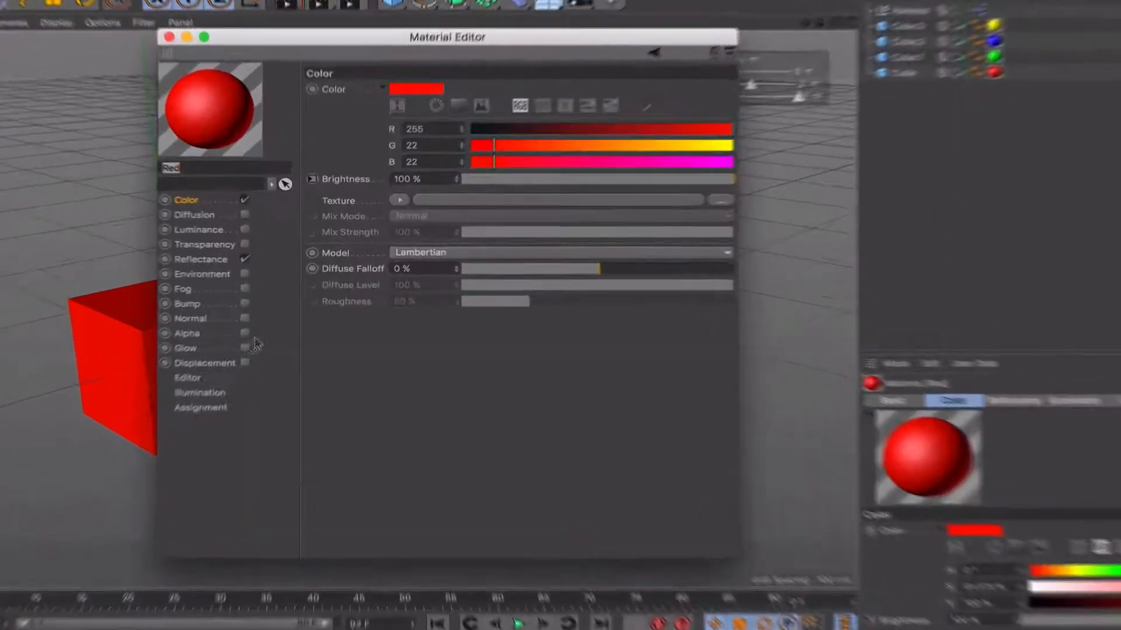
{"action": "left_click", "coordinate": [408, 194]}
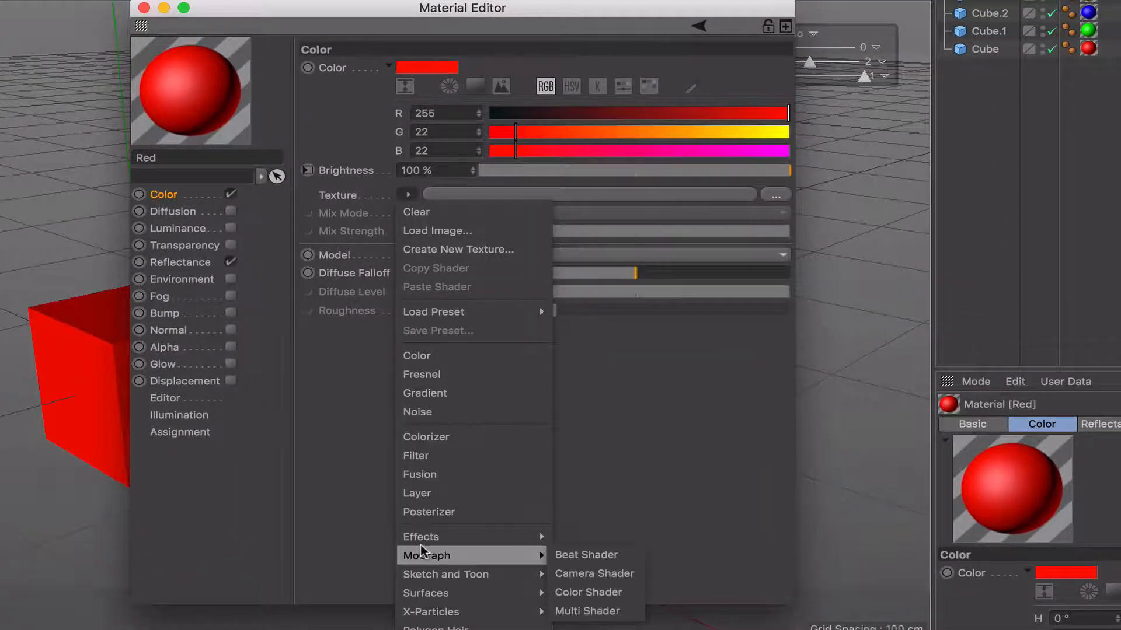
{"action": "mouse_move", "coordinate": [579, 577]}
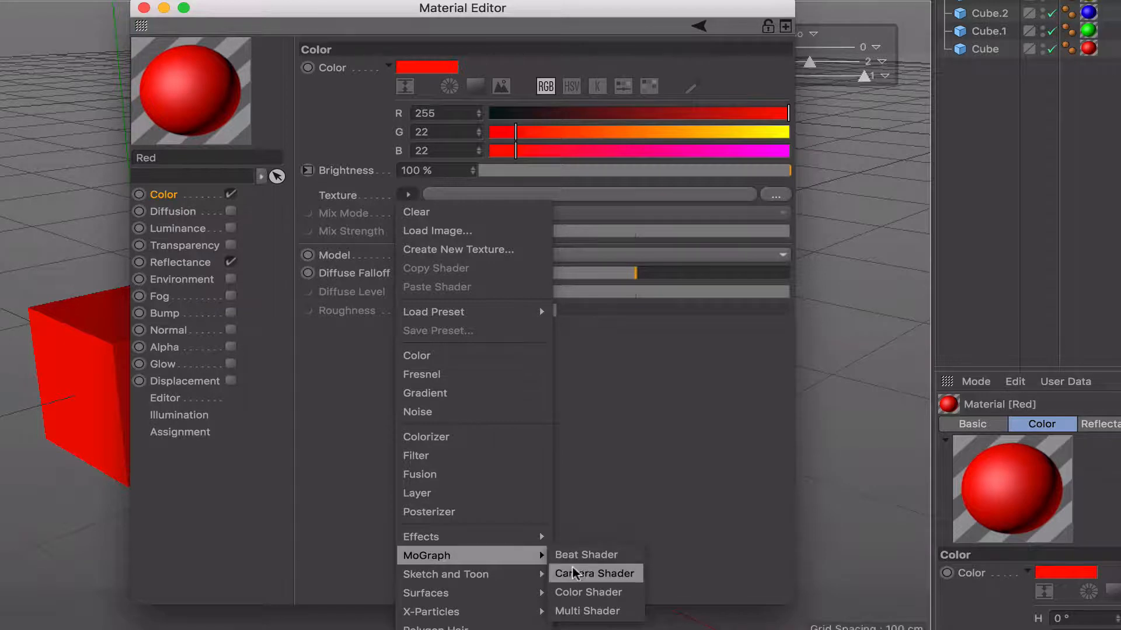
{"action": "mouse_move", "coordinate": [495, 612]}
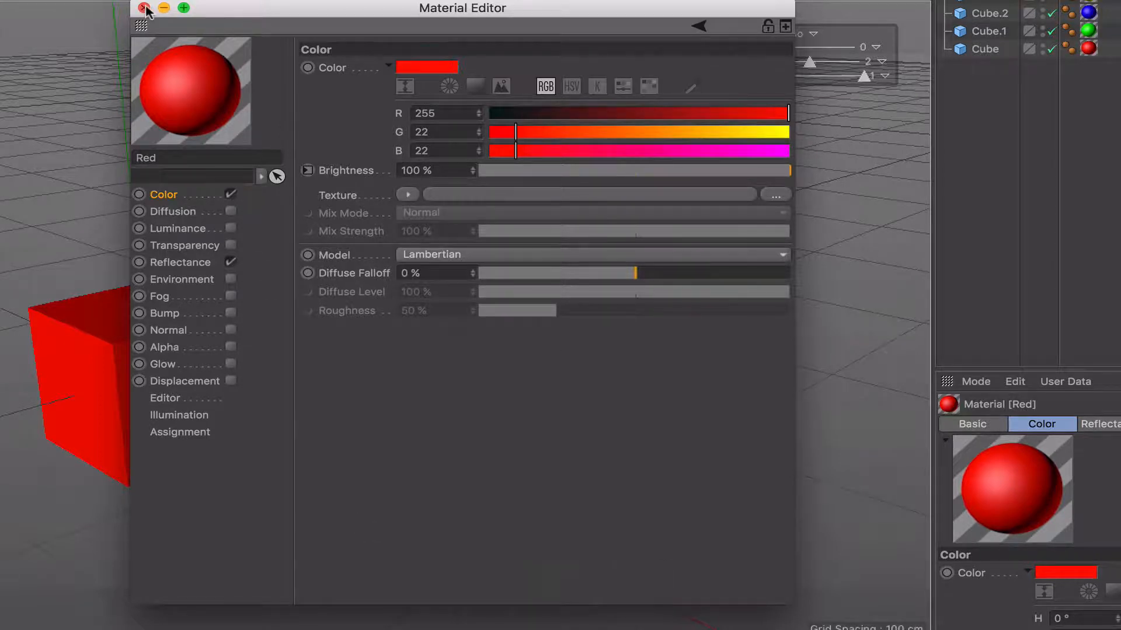
{"action": "left_click", "coordinate": [140, 7]}
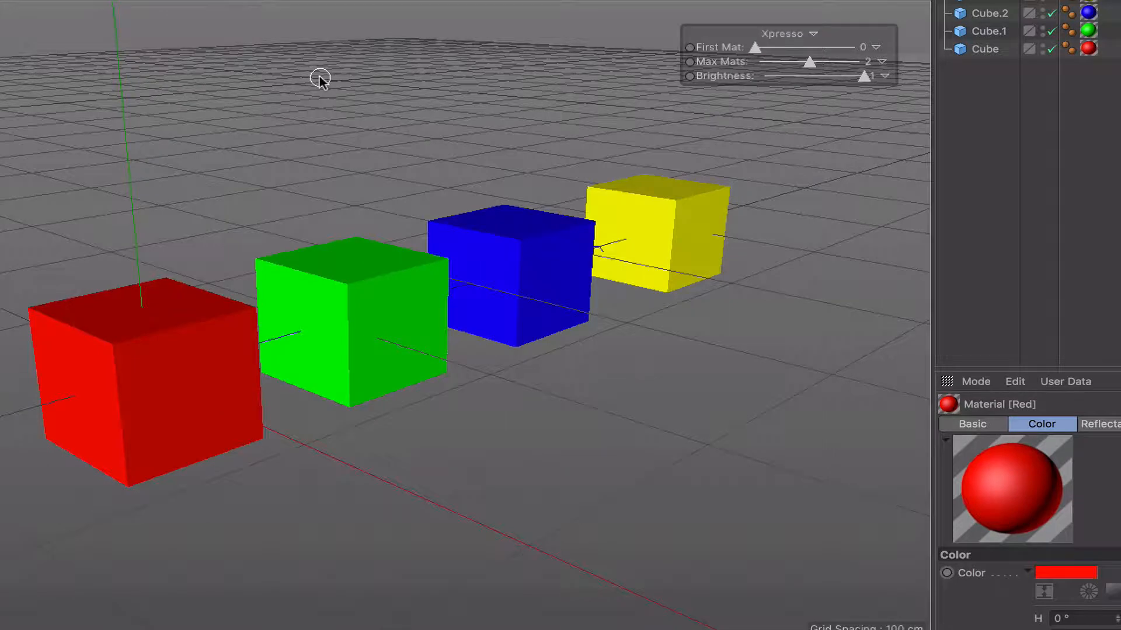
{"action": "mouse_move", "coordinate": [377, 105]}
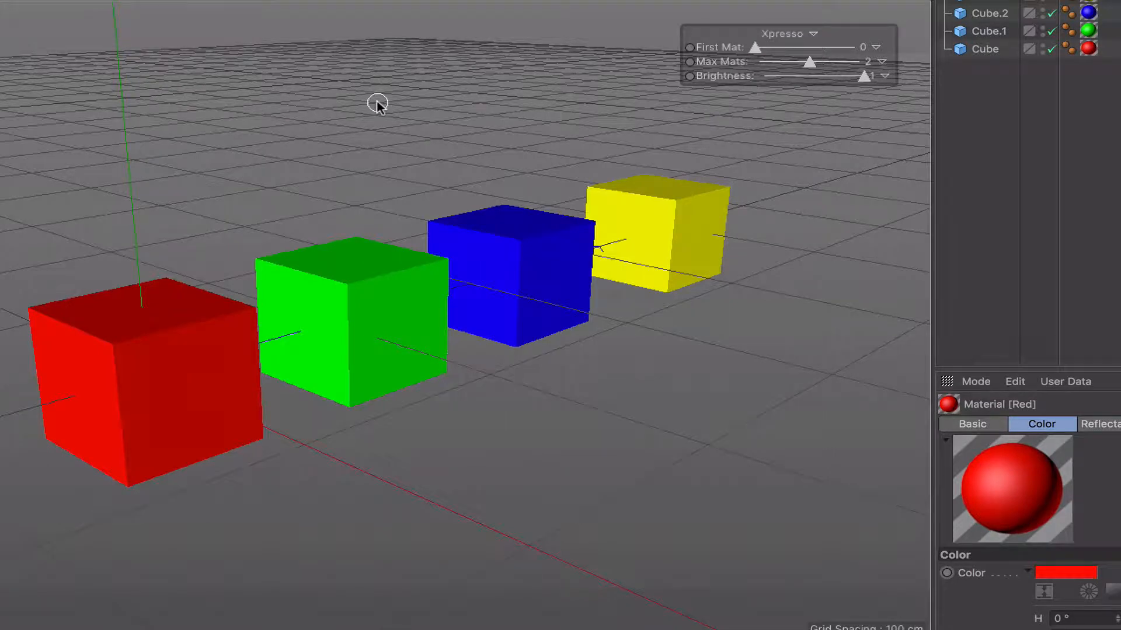
{"action": "mouse_move", "coordinate": [414, 150]}
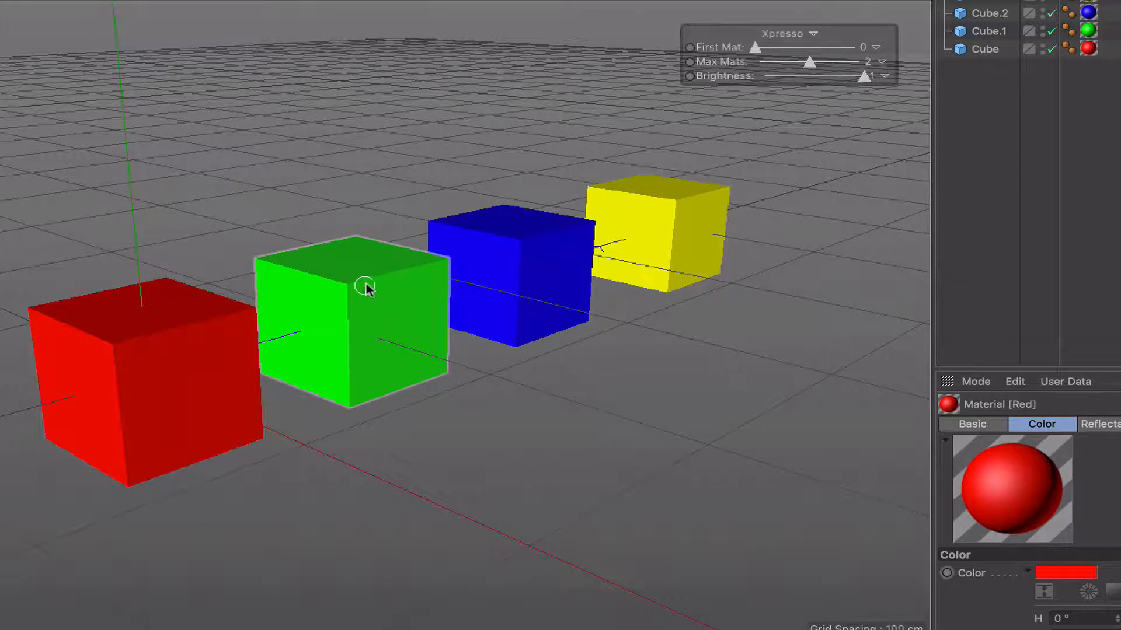
{"action": "mouse_move", "coordinate": [378, 283]}
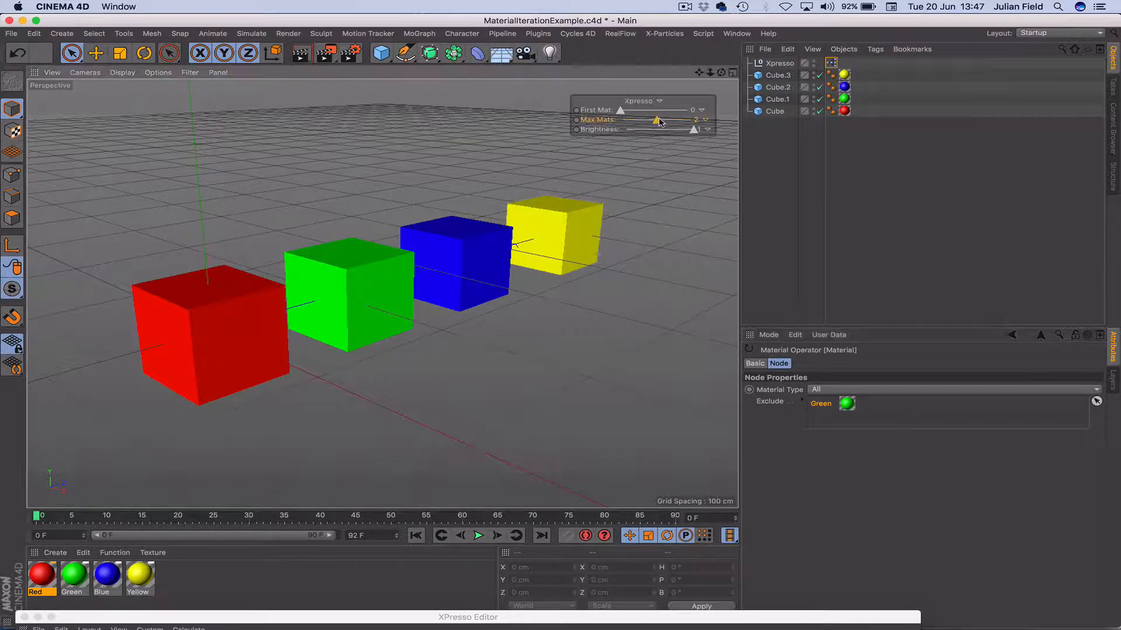
Limit the rig to one material, darken and restore the red cube, then set First Mat 1 with Max Mats back up
{"action": "left_click_drag", "start_coordinate": [656, 119], "coordinate": [639, 119]}
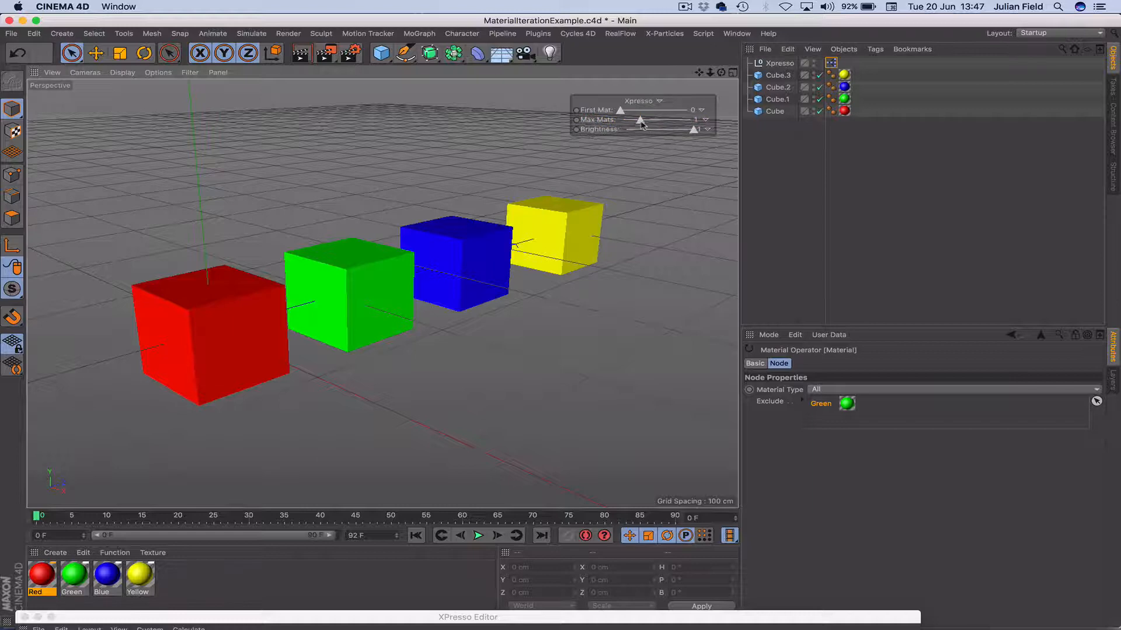
{"action": "mouse_move", "coordinate": [706, 145]}
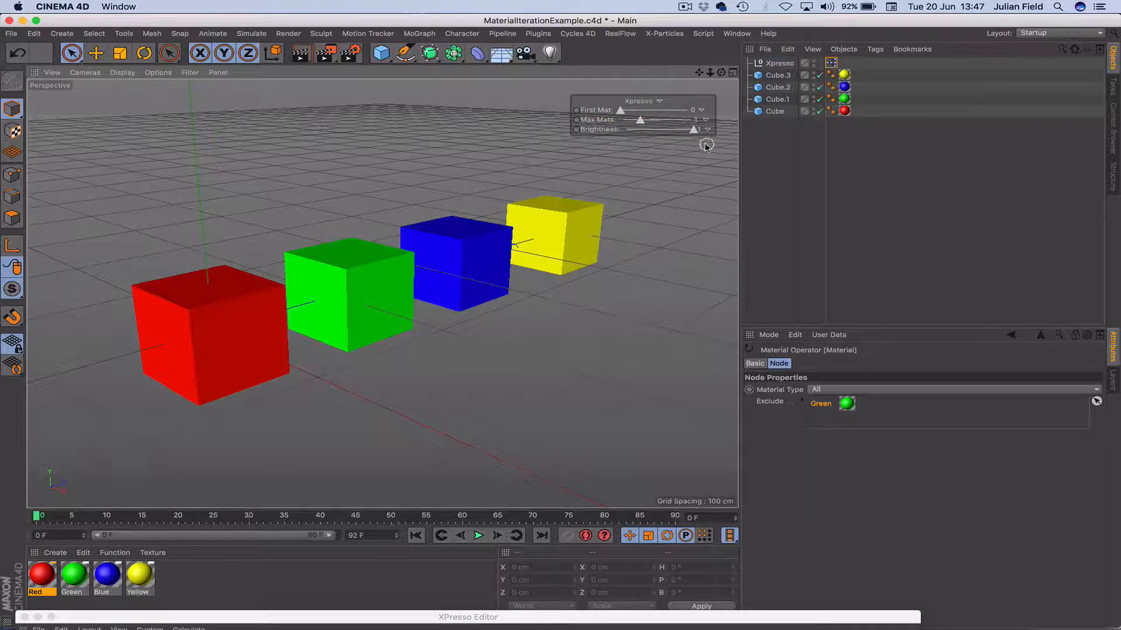
{"action": "left_click_drag", "start_coordinate": [690, 129], "coordinate": [633, 129]}
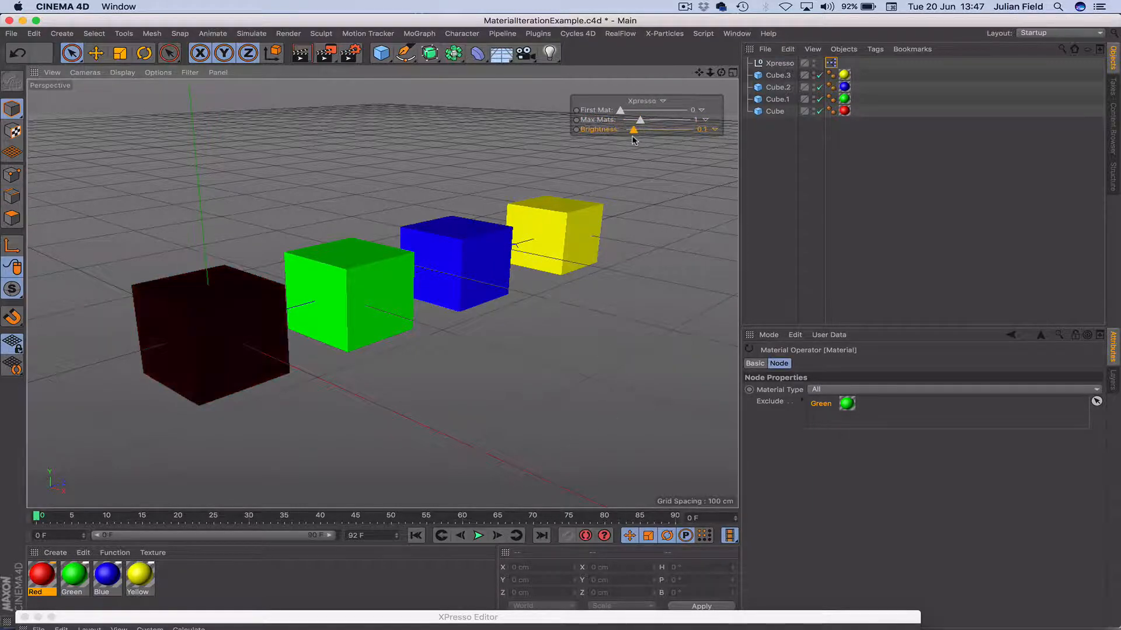
{"action": "left_click_drag", "start_coordinate": [632, 130], "coordinate": [704, 129]}
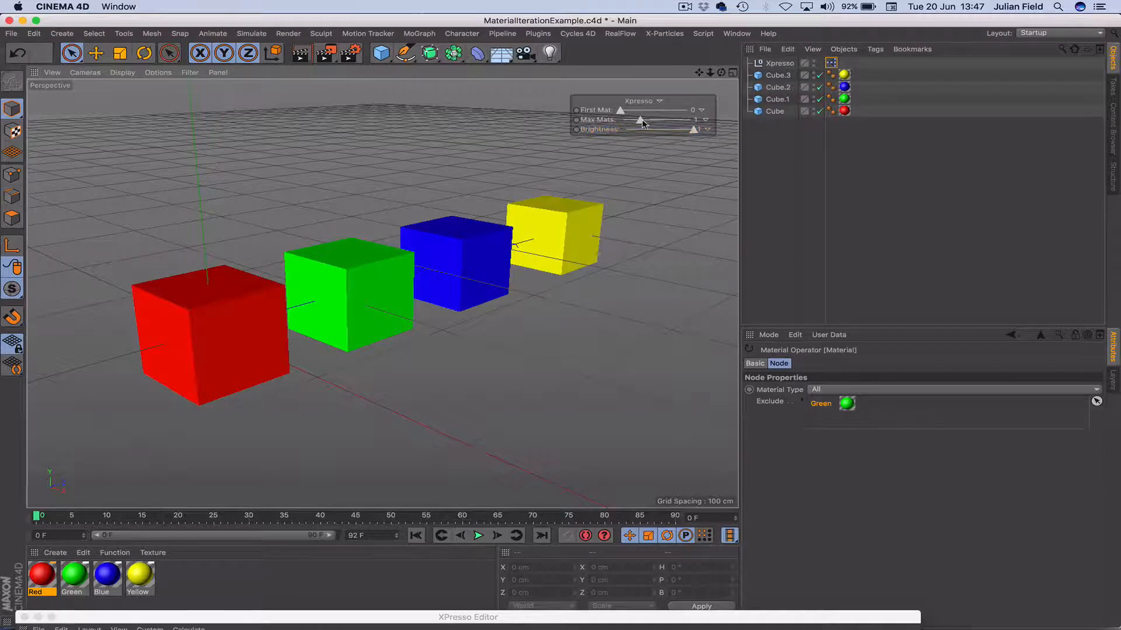
{"action": "left_click_drag", "start_coordinate": [640, 119], "coordinate": [656, 119]}
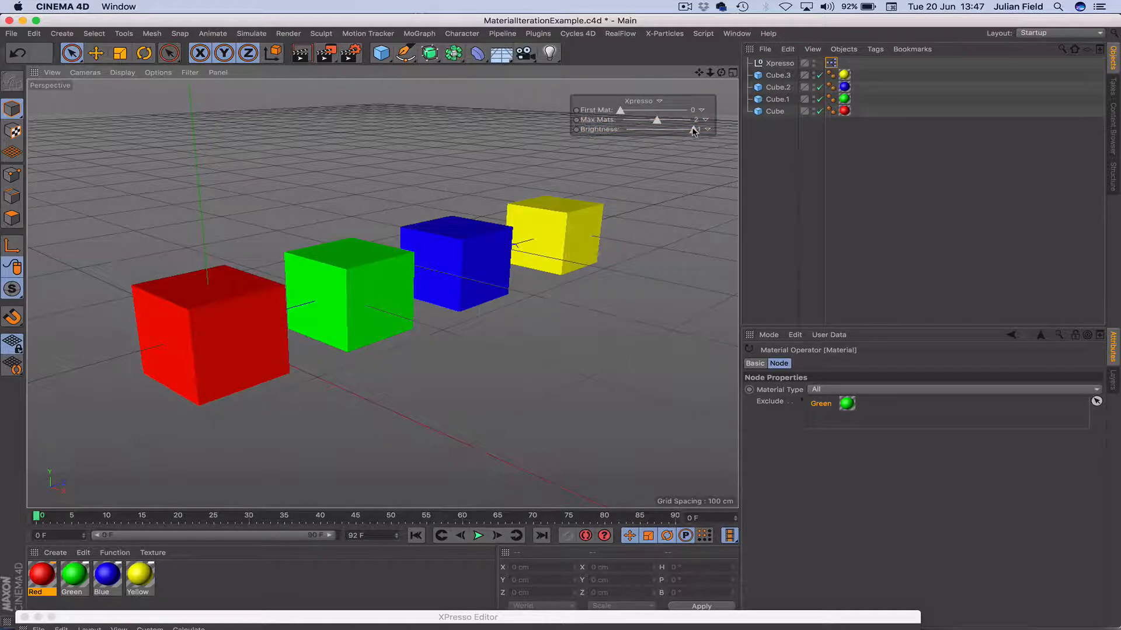
{"action": "left_click_drag", "start_coordinate": [692, 130], "coordinate": [667, 134]}
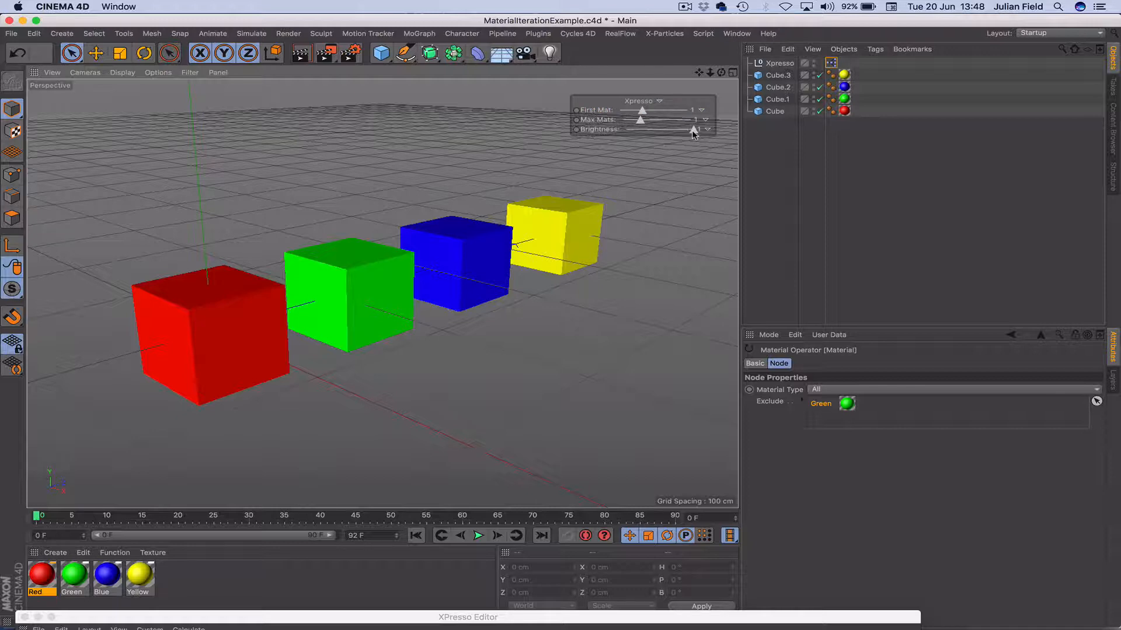
{"action": "left_click_drag", "start_coordinate": [691, 130], "coordinate": [658, 130]}
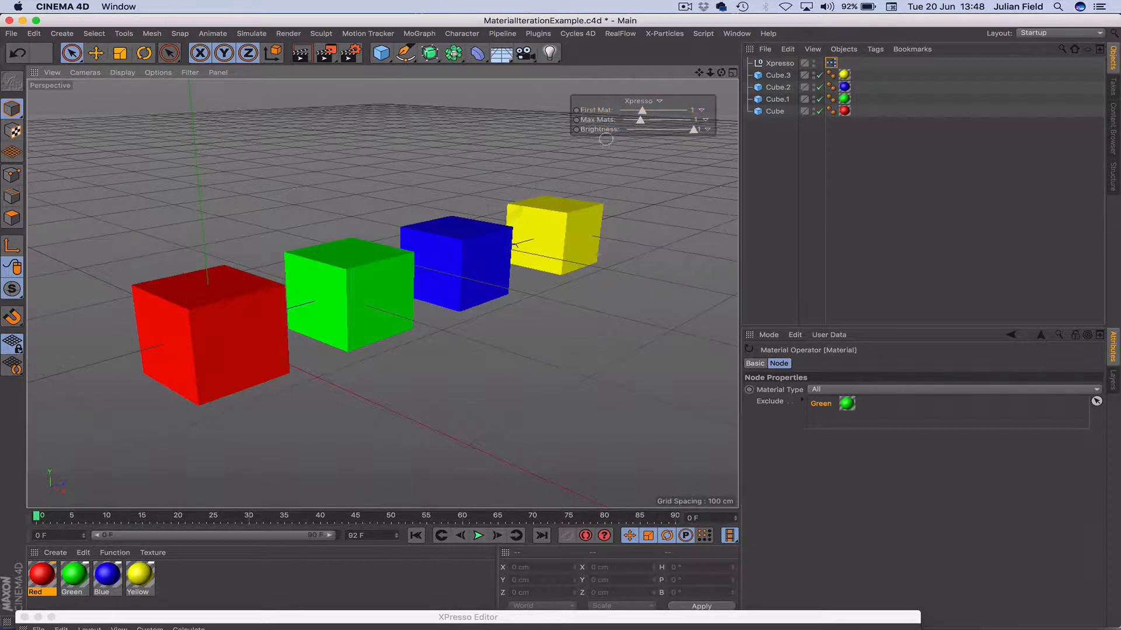
{"action": "mouse_move", "coordinate": [219, 313]}
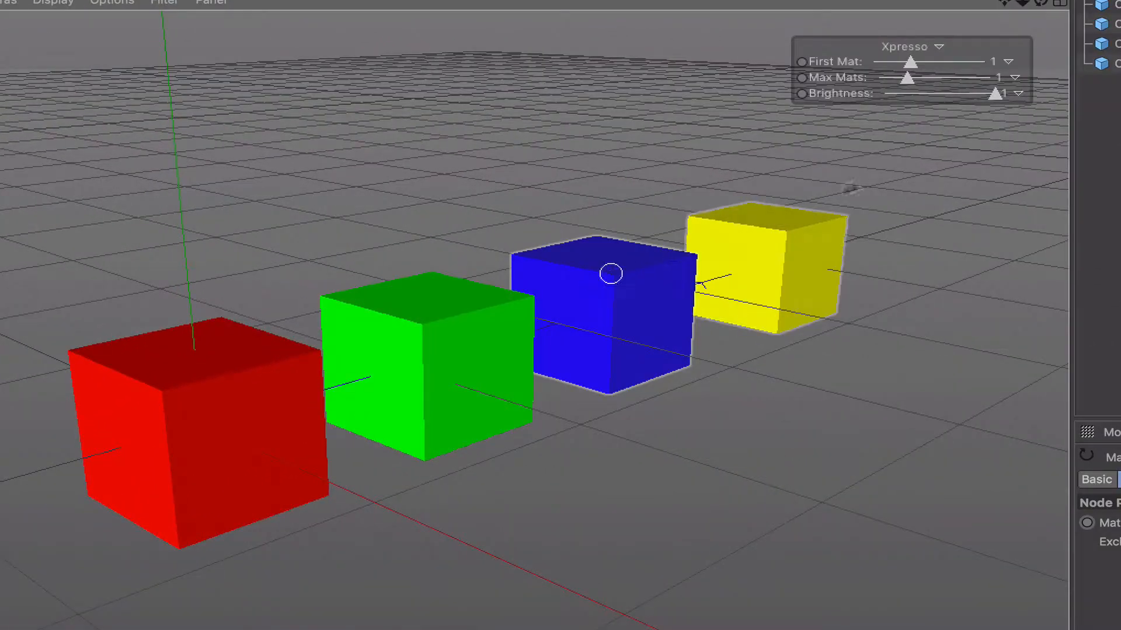
Move First Mat to 2 and sweep Brightness to blacken and restore the blue cube
{"action": "left_click_drag", "start_coordinate": [908, 62], "coordinate": [946, 61]}
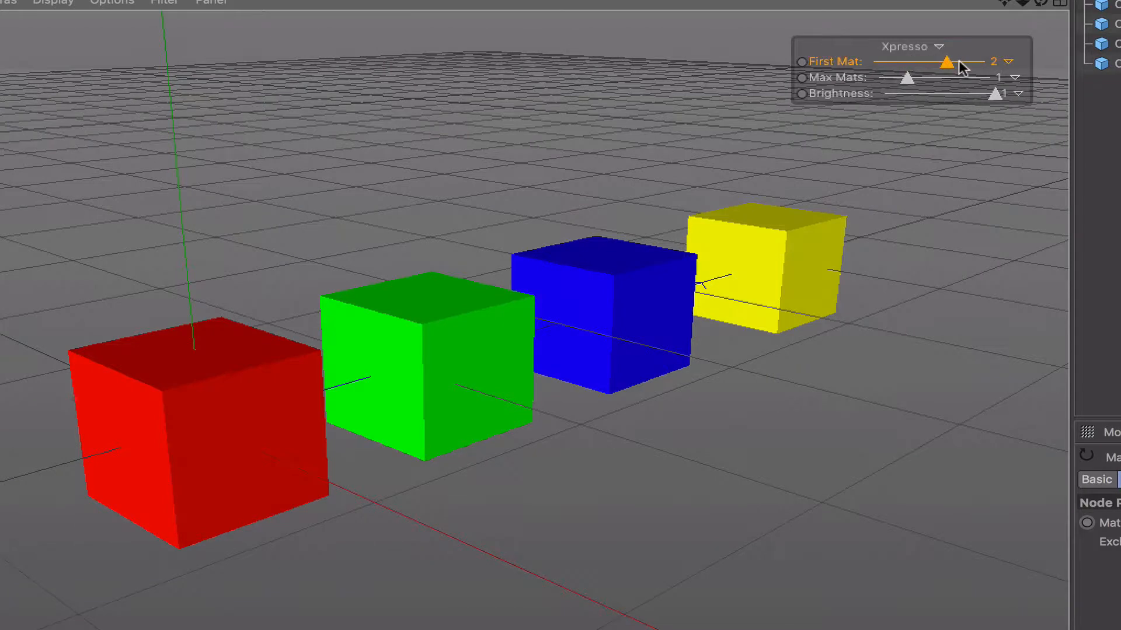
{"action": "left_click_drag", "start_coordinate": [993, 94], "coordinate": [973, 93]}
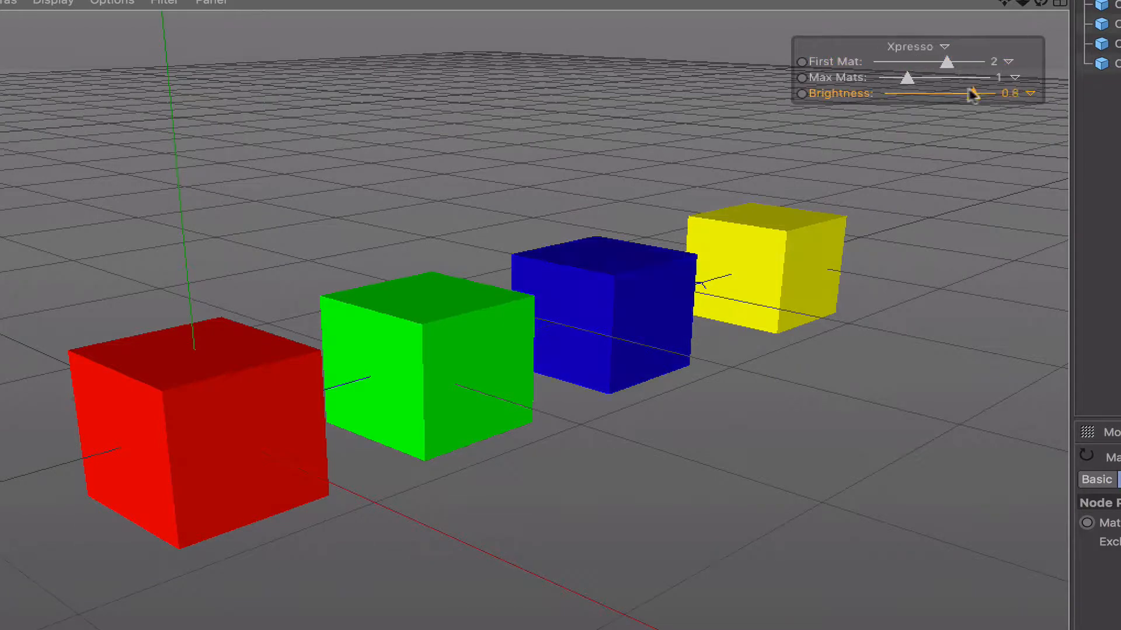
{"action": "left_click_drag", "start_coordinate": [971, 93], "coordinate": [997, 93]}
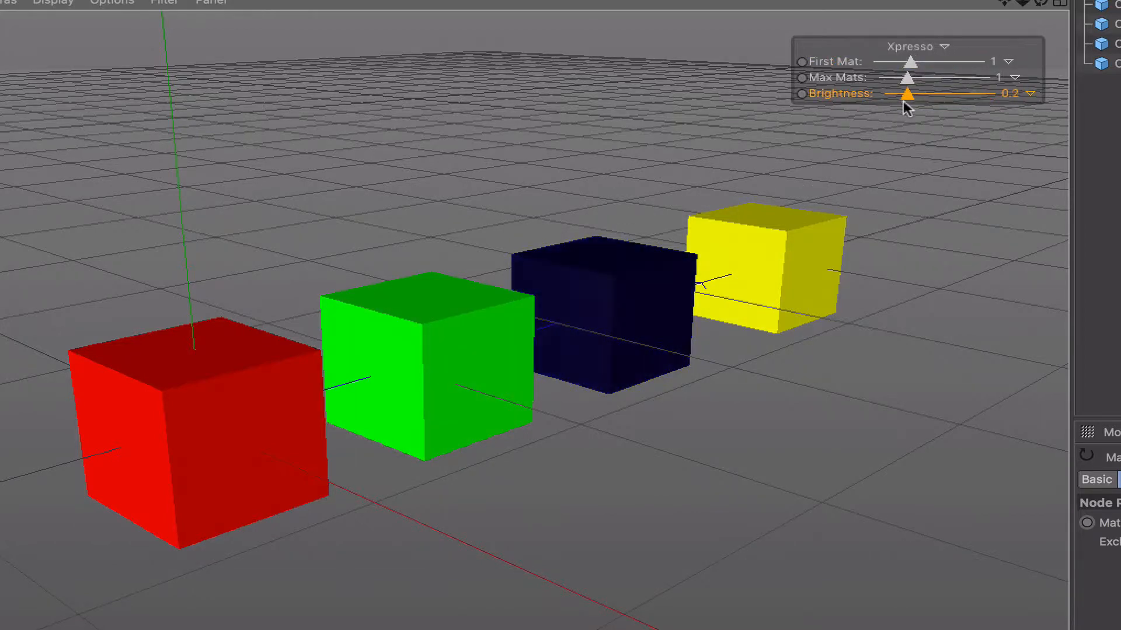
{"action": "left_click_drag", "start_coordinate": [912, 93], "coordinate": [986, 94]}
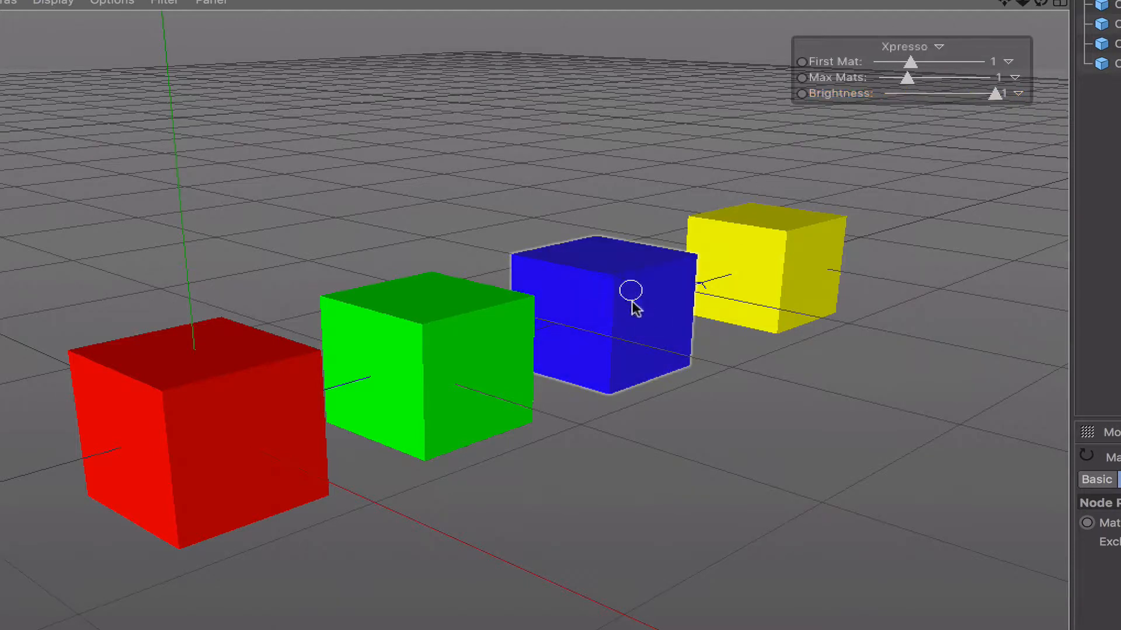
{"action": "mouse_move", "coordinate": [641, 271]}
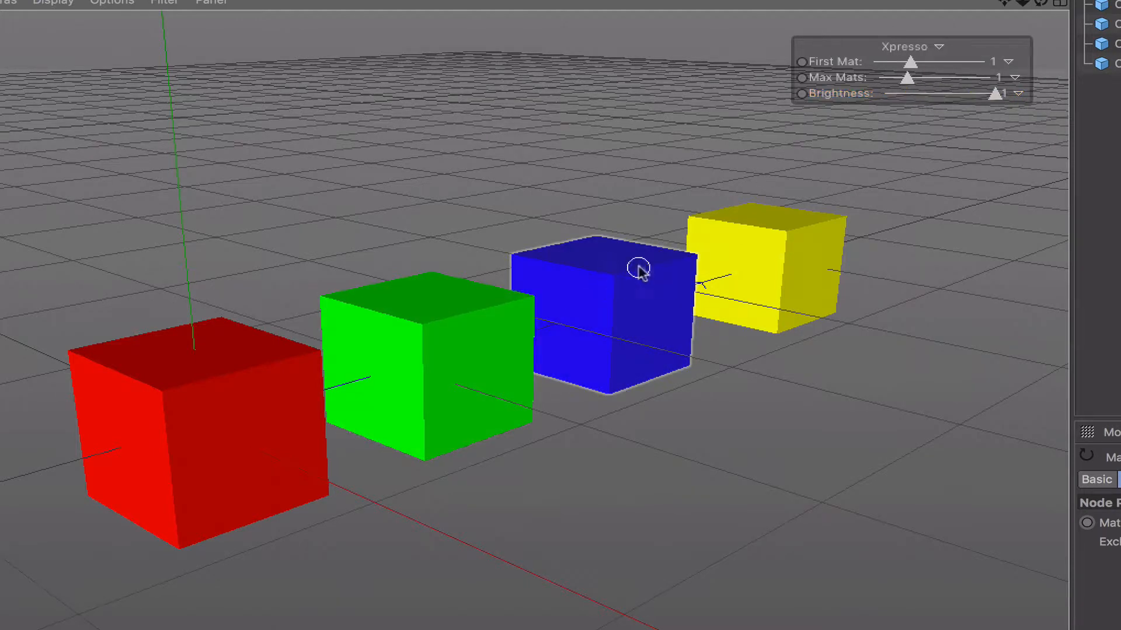
{"action": "left_click_drag", "start_coordinate": [993, 93], "coordinate": [886, 93]}
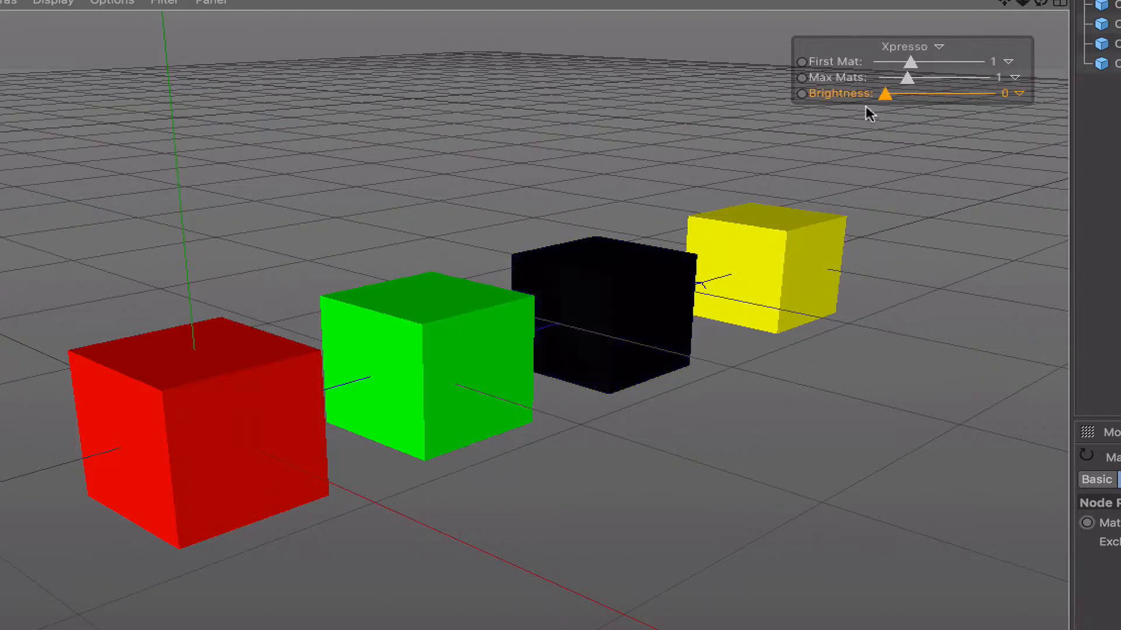
{"action": "left_click_drag", "start_coordinate": [883, 93], "coordinate": [1000, 93]}
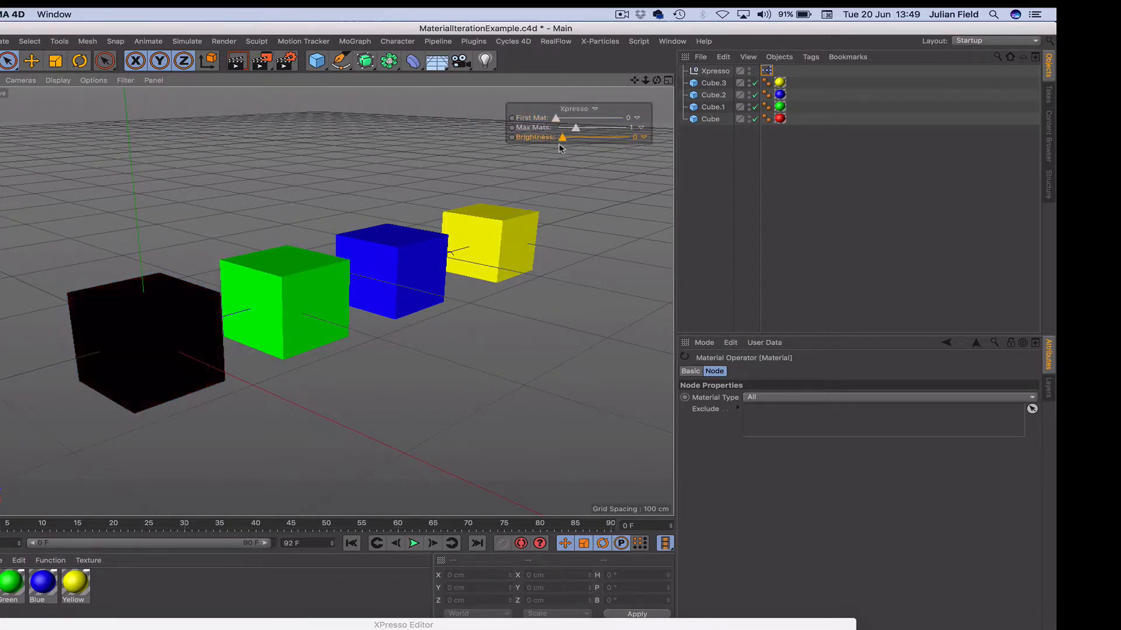
Restore the HUD Brightness slider to 1 so the red cube shows full red again
{"action": "left_click_drag", "start_coordinate": [562, 136], "coordinate": [629, 136]}
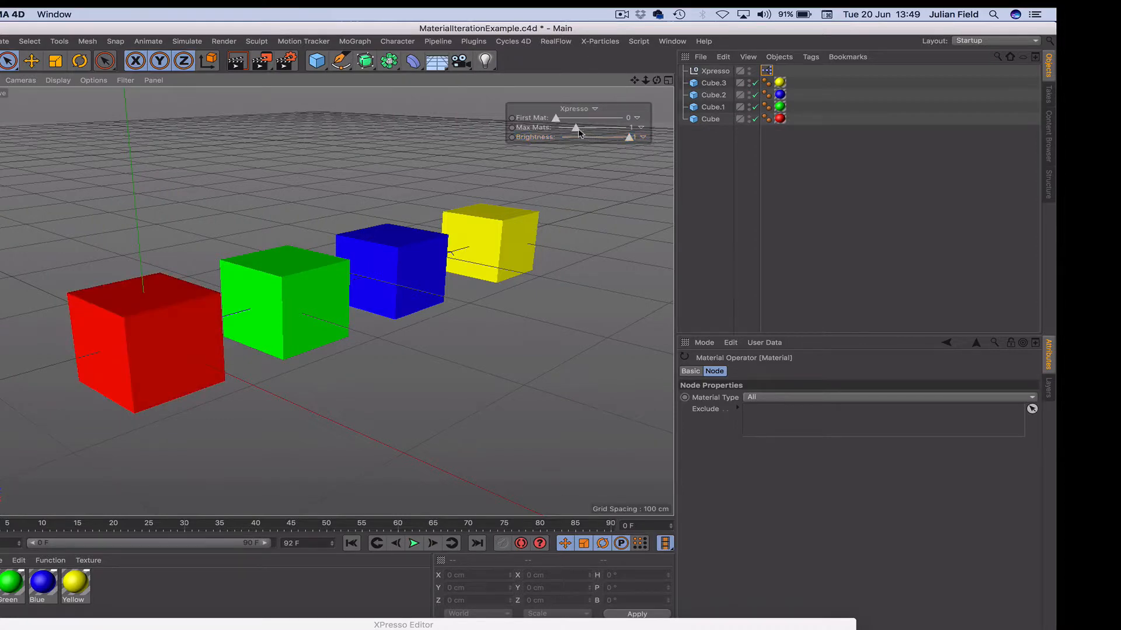
{"action": "mouse_move", "coordinate": [576, 129]}
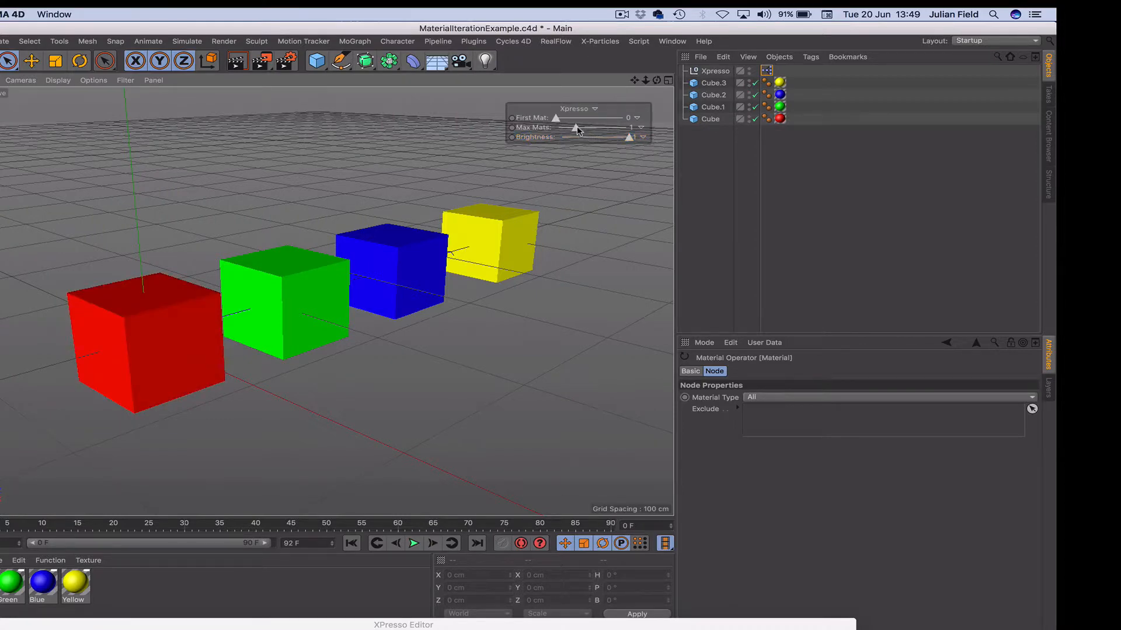